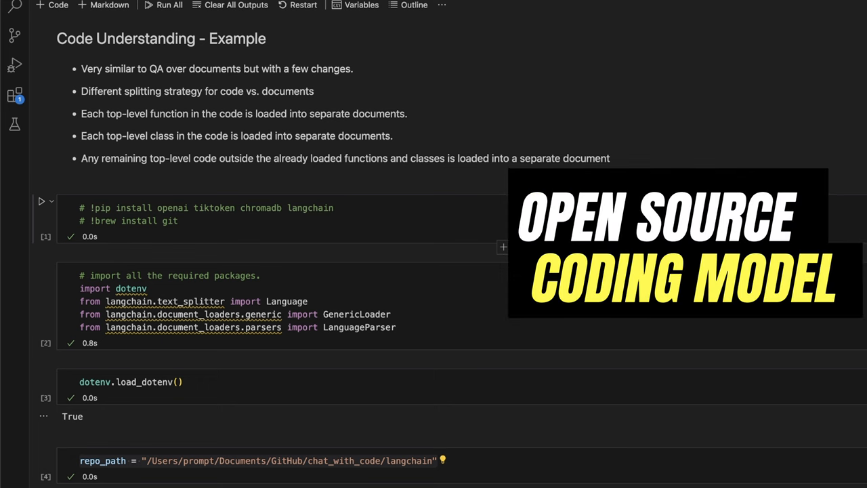
- Scroll down through TheBloke's CodeLlama-13B-Instruct-GGUF model card toward the quantized files
{"action": "scroll", "scroll_direction": "down", "scroll_amount": 3}
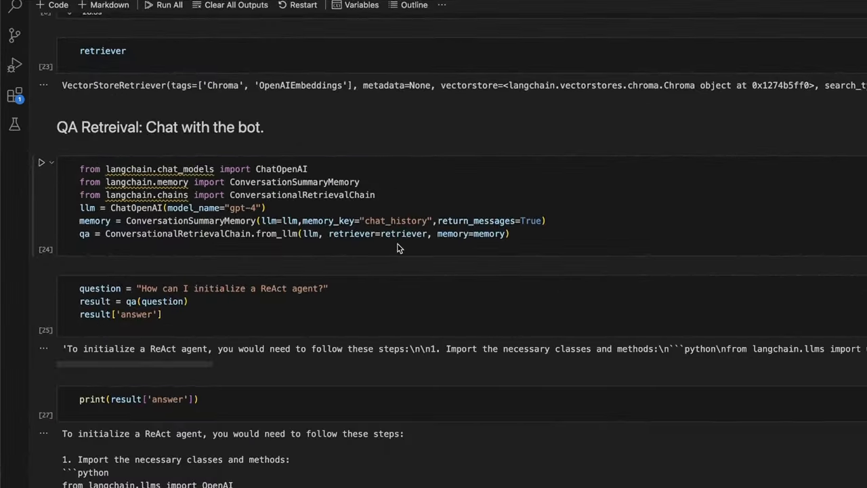
{"action": "left_click", "coordinate": [272, 208]}
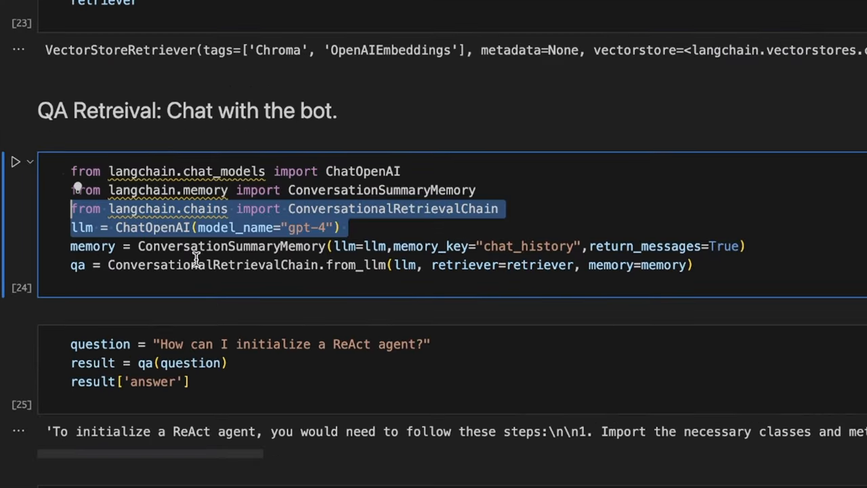
{"action": "scroll", "scroll_direction": "down", "scroll_amount": 3}
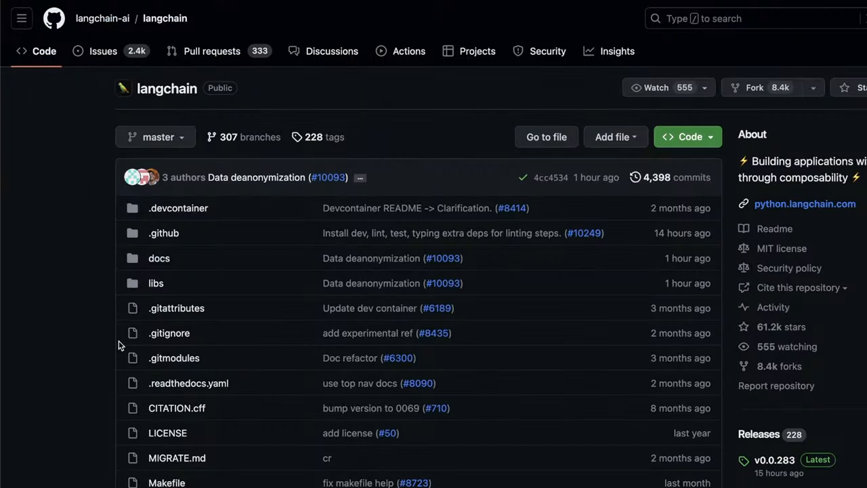
{"action": "mouse_move", "coordinate": [96, 358]}
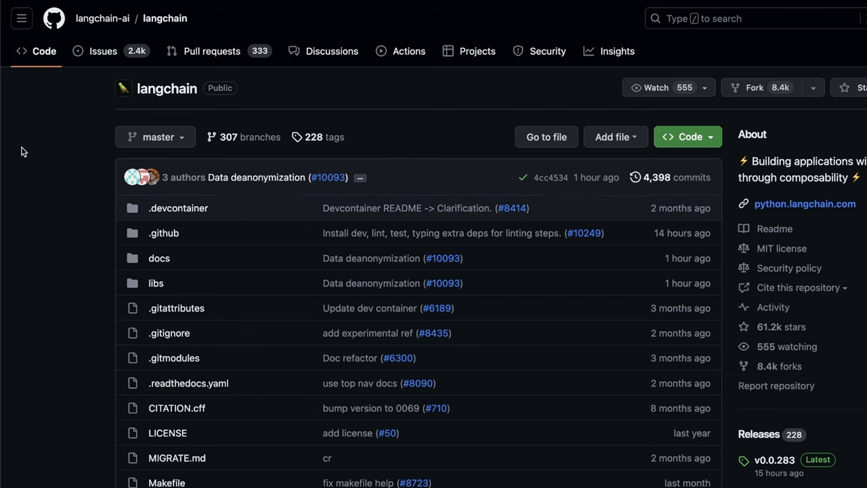
{"action": "mouse_move", "coordinate": [168, 103]}
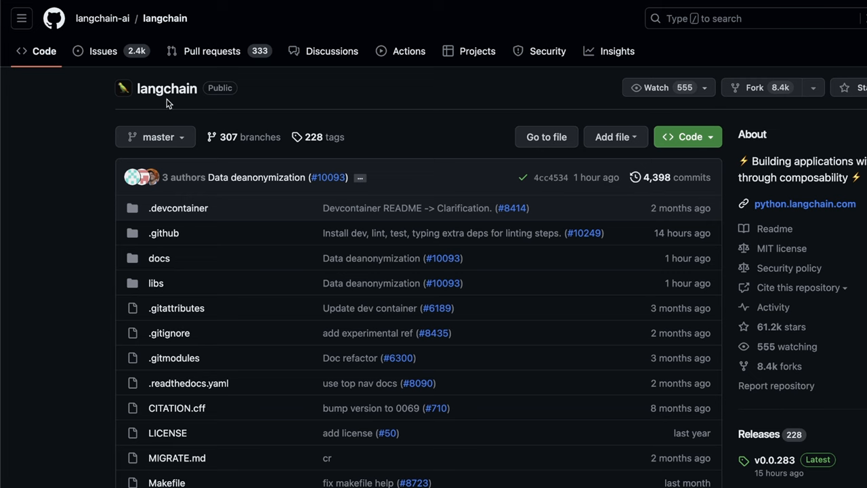
{"action": "scroll", "scroll_direction": "down", "scroll_amount": 3}
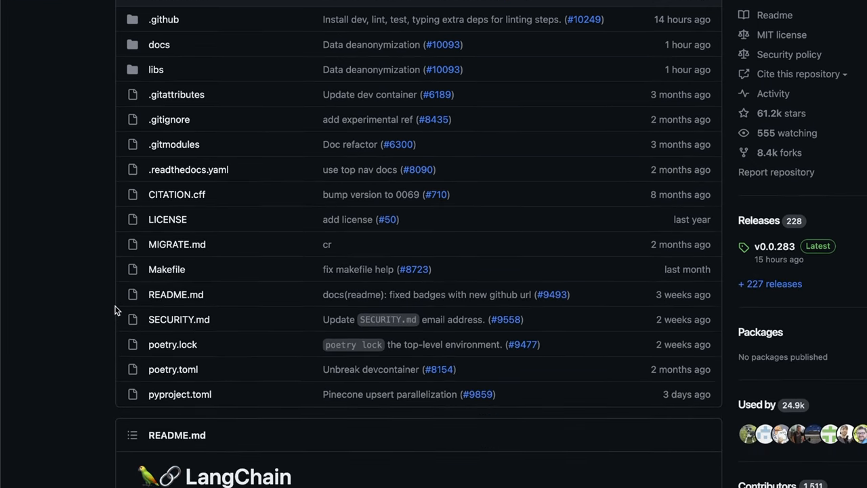
{"action": "scroll", "scroll_direction": "down", "scroll_amount": 3}
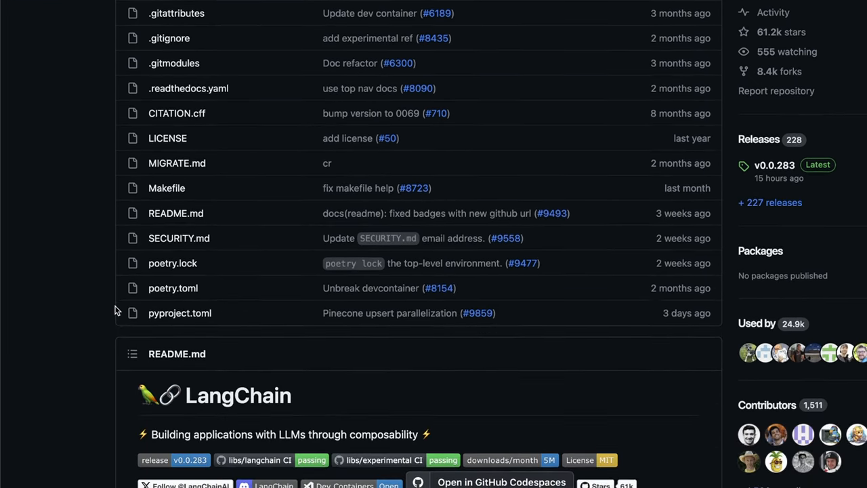
{"action": "scroll", "scroll_direction": "down", "scroll_amount": 3}
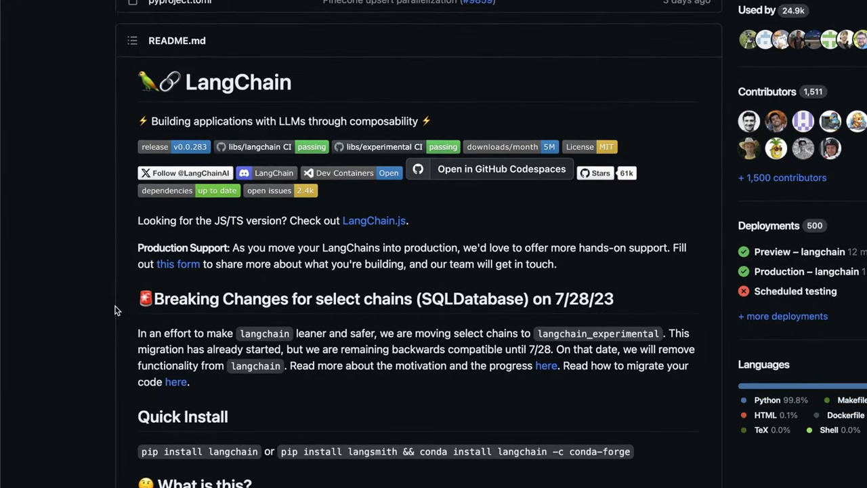
{"action": "scroll", "scroll_direction": "down", "scroll_amount": 3}
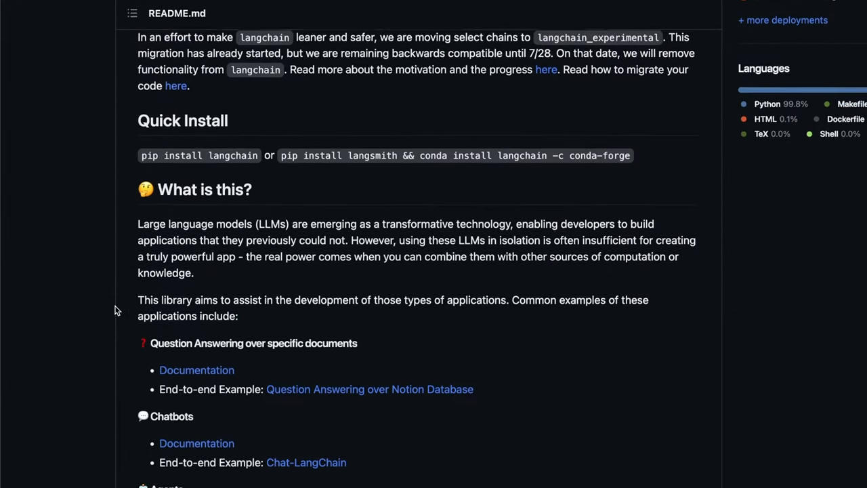
{"action": "scroll", "scroll_direction": "down", "scroll_amount": 3}
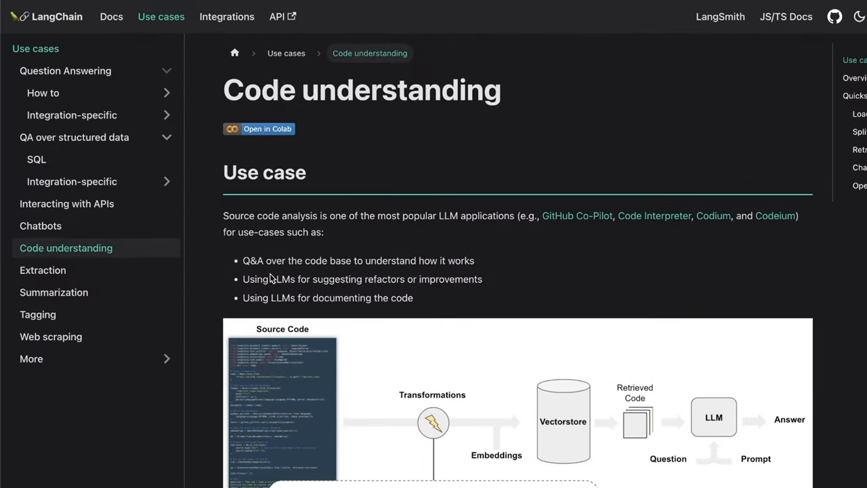
{"action": "scroll", "scroll_direction": "down", "scroll_amount": 3}
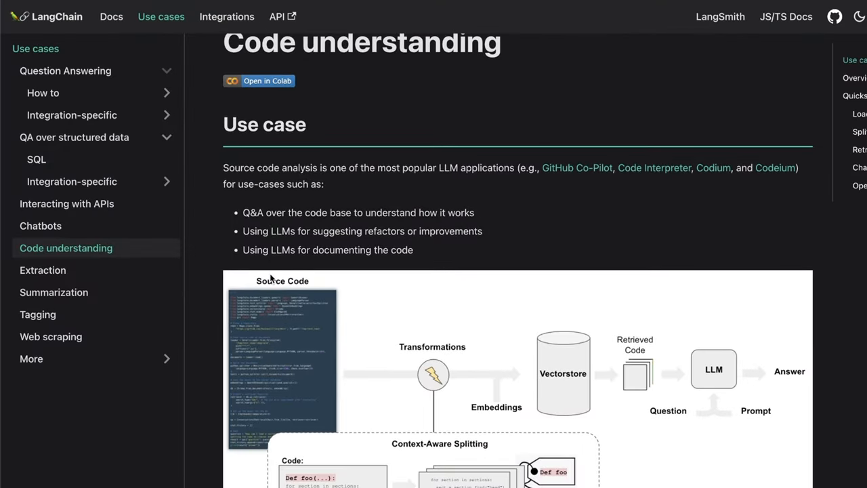
{"action": "scroll", "scroll_direction": "down", "scroll_amount": 3}
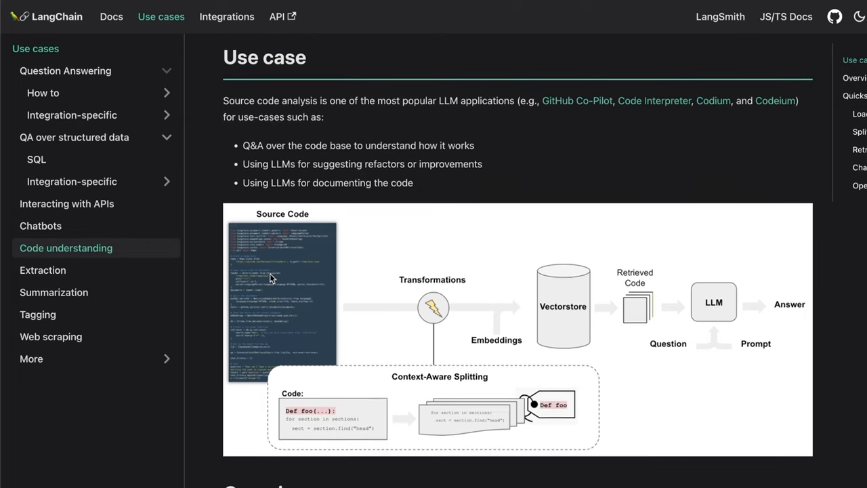
{"action": "scroll", "scroll_direction": "down", "scroll_amount": 3}
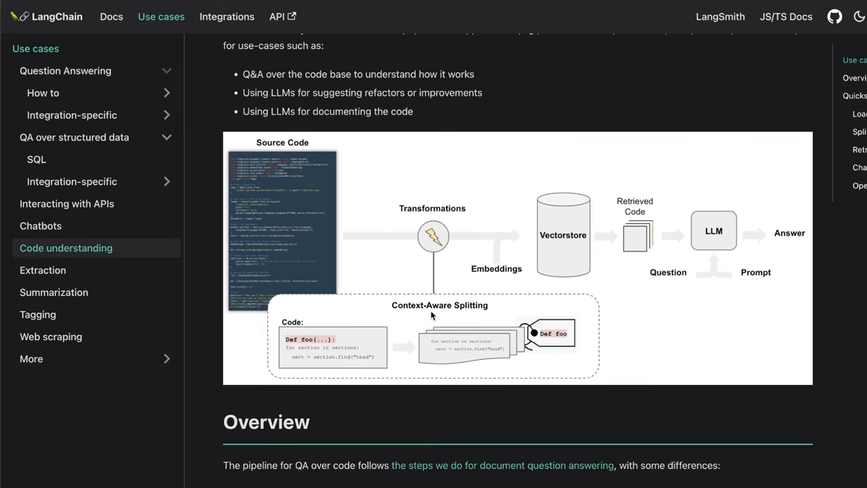
{"action": "mouse_move", "coordinate": [255, 377]}
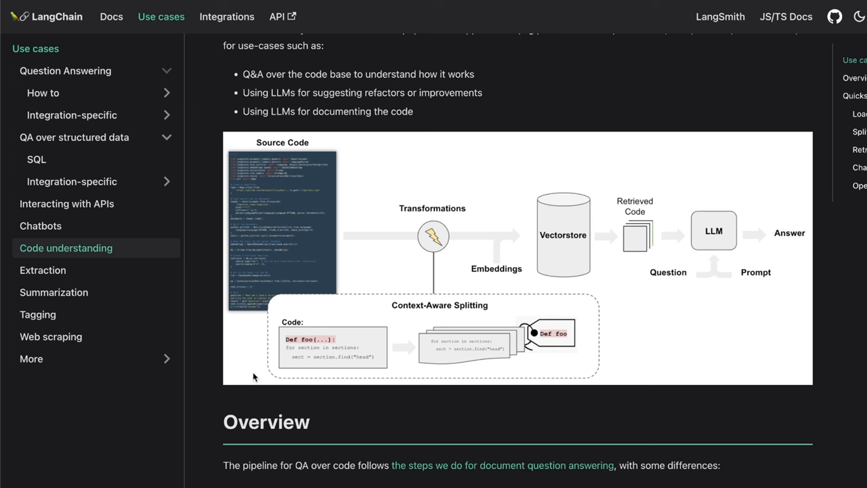
{"action": "mouse_move", "coordinate": [255, 377]}
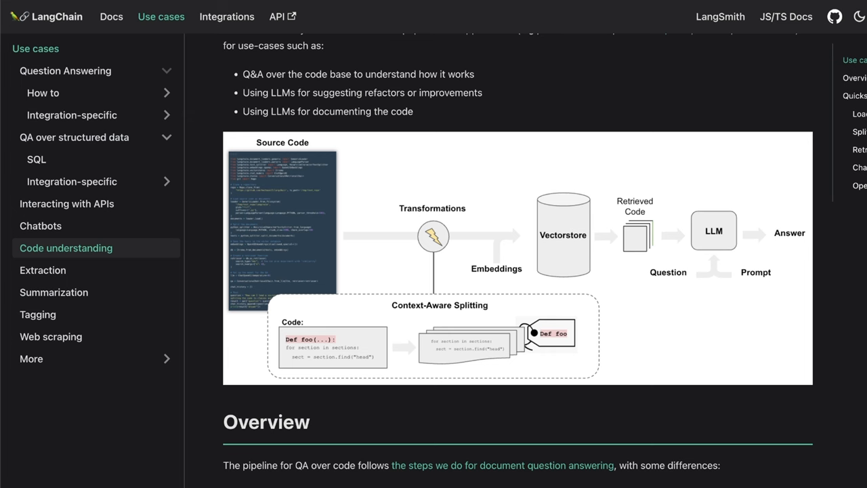
{"action": "scroll", "scroll_direction": "down", "scroll_amount": 3}
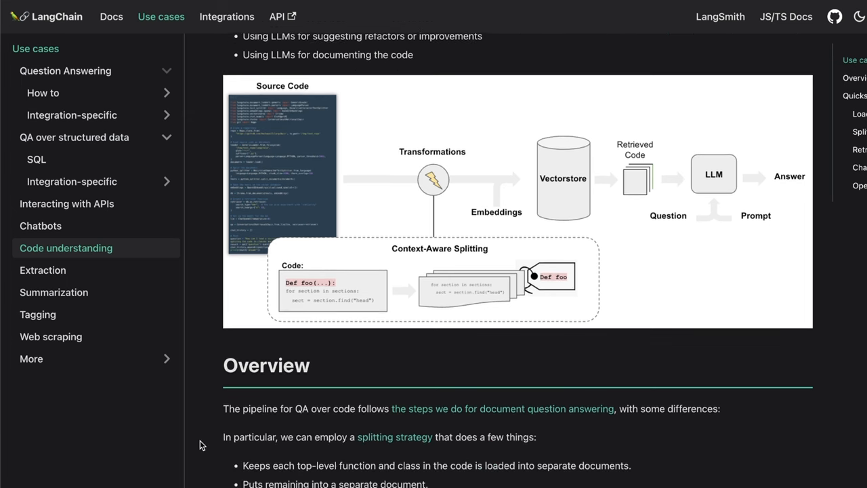
{"action": "scroll", "scroll_direction": "down", "scroll_amount": 3}
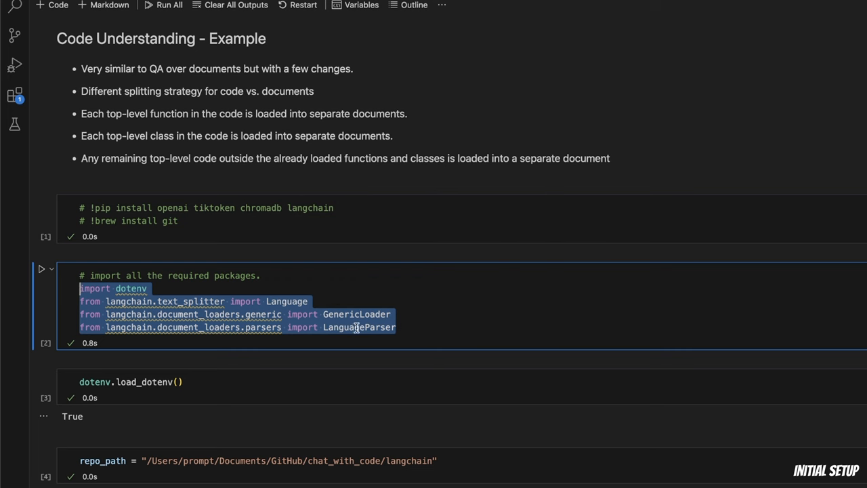
{"action": "mouse_move", "coordinate": [377, 371]}
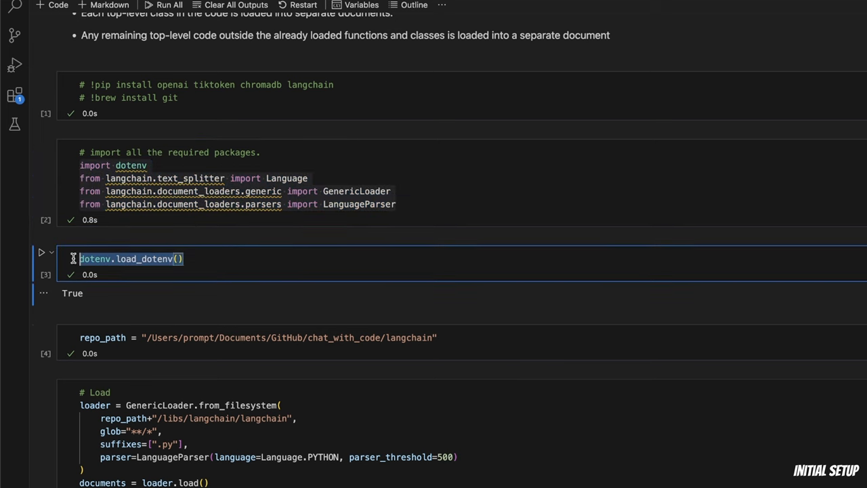
{"action": "mouse_move", "coordinate": [125, 259]}
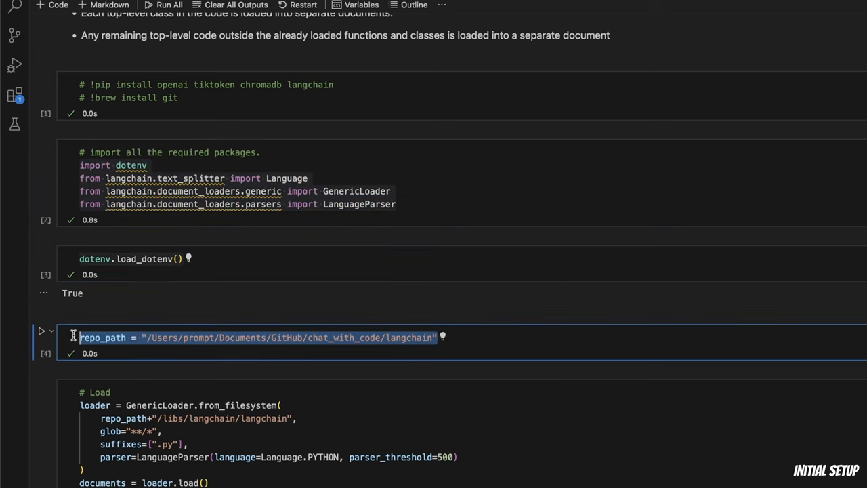
- Review the text-splitting cell, pointing out the splitter's language argument and chunk_overlap setting
{"action": "double_click", "coordinate": [409, 338]}
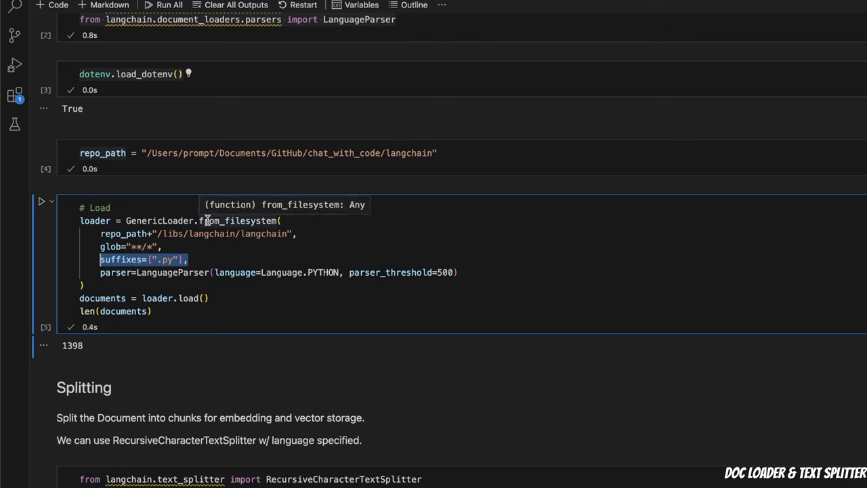
{"action": "mouse_move", "coordinate": [177, 262]}
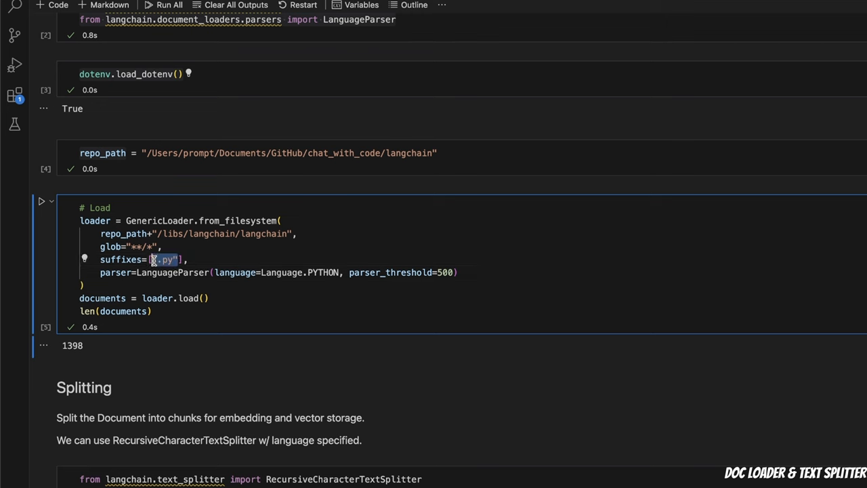
{"action": "mouse_move", "coordinate": [179, 279]}
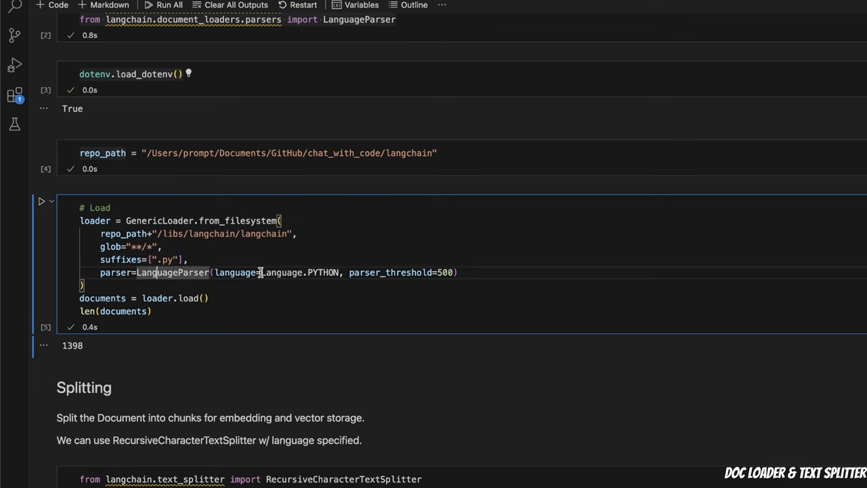
{"action": "double_click", "coordinate": [282, 272]}
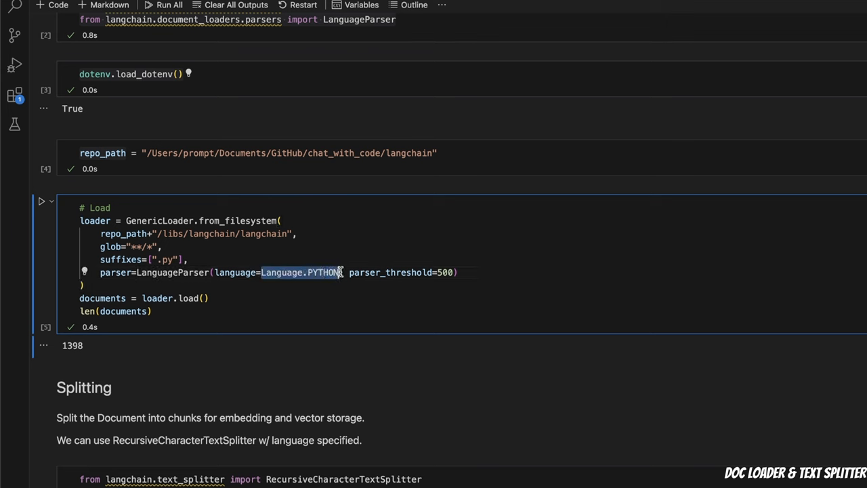
{"action": "mouse_move", "coordinate": [328, 272]}
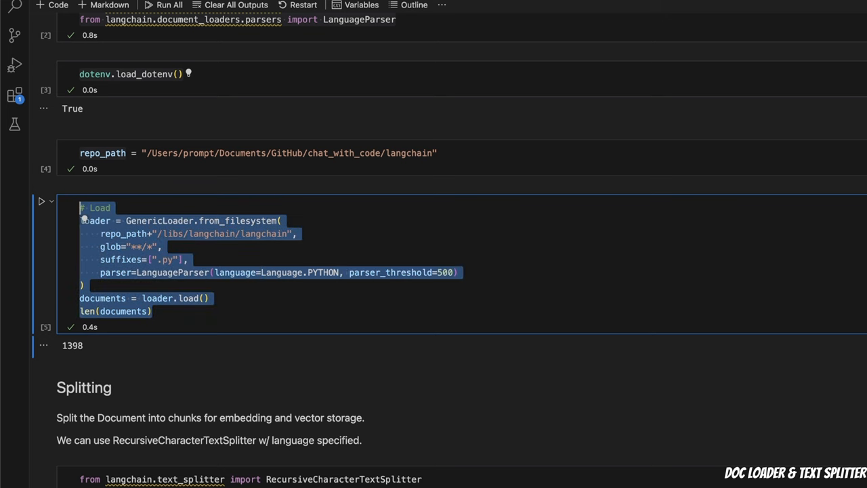
{"action": "scroll", "scroll_direction": "down", "scroll_amount": 3}
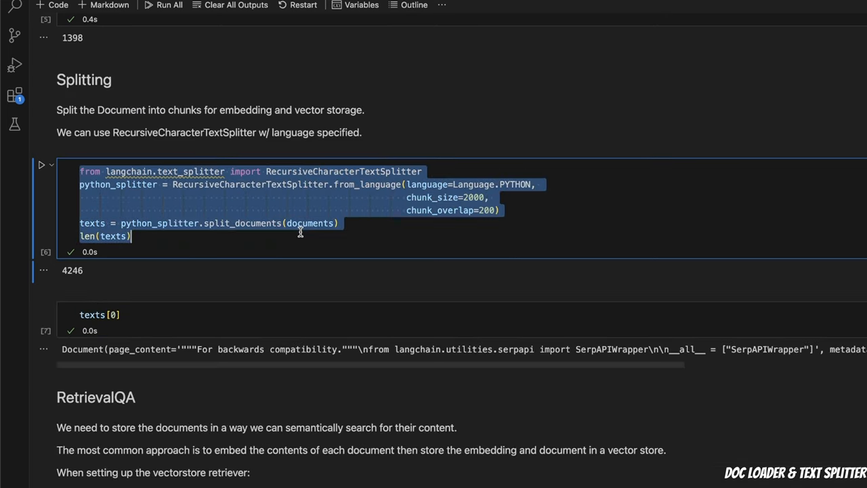
{"action": "left_click", "coordinate": [141, 184]}
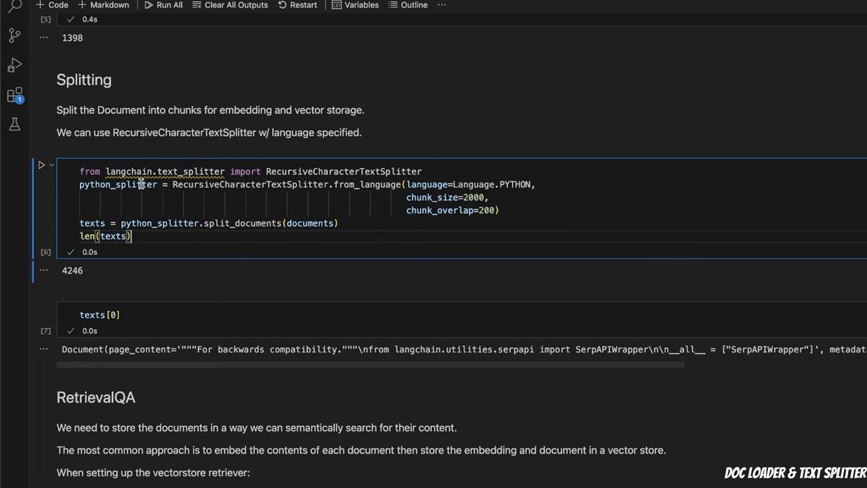
{"action": "double_click", "coordinate": [251, 185]}
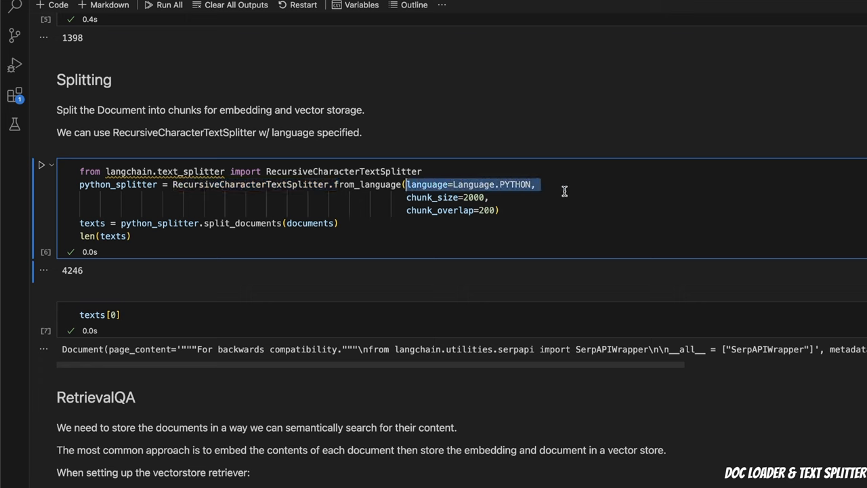
{"action": "mouse_move", "coordinate": [537, 195]}
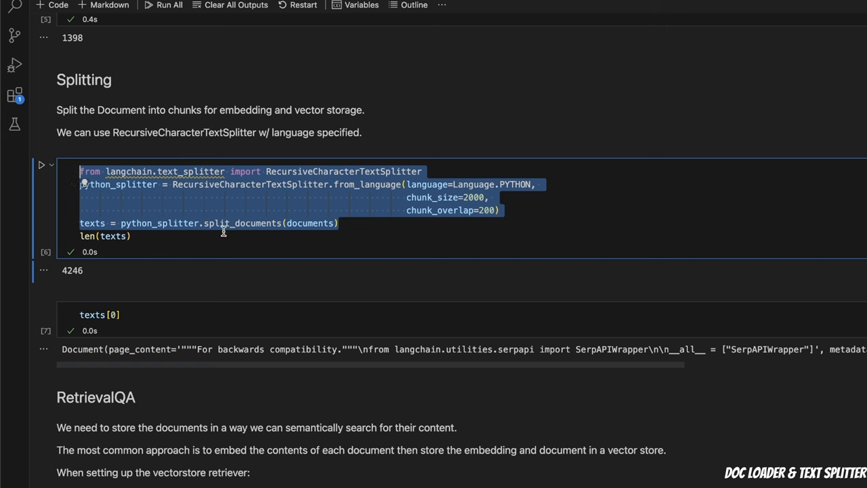
{"action": "mouse_move", "coordinate": [322, 224]}
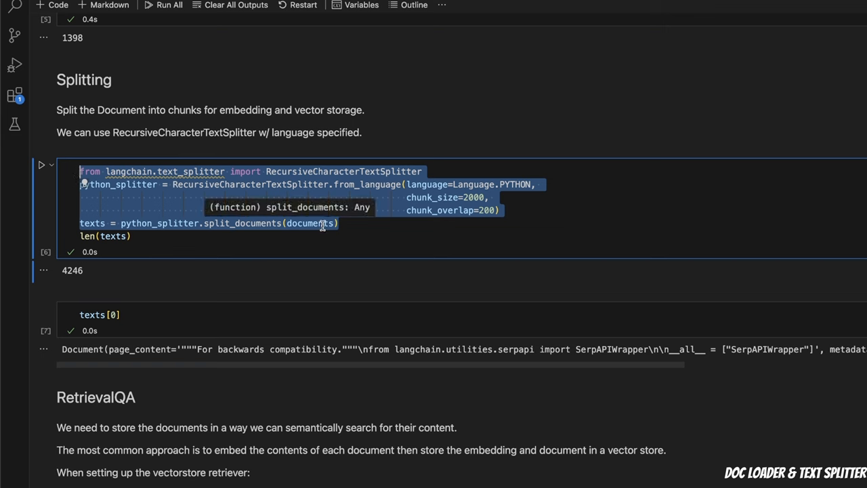
{"action": "mouse_move", "coordinate": [376, 230]}
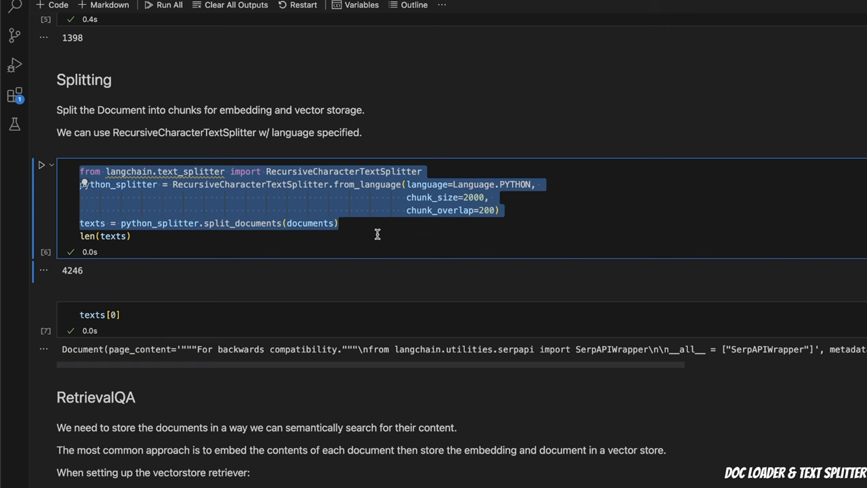
{"action": "left_click", "coordinate": [177, 251]}
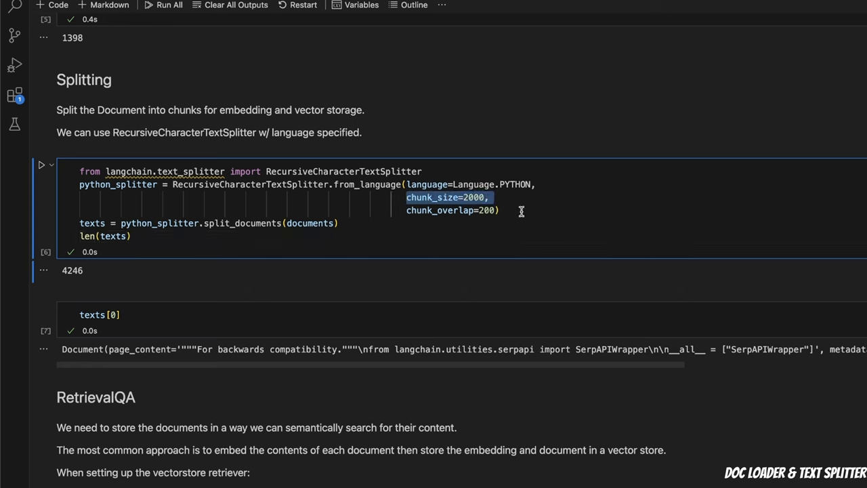
{"action": "left_click", "coordinate": [401, 210]}
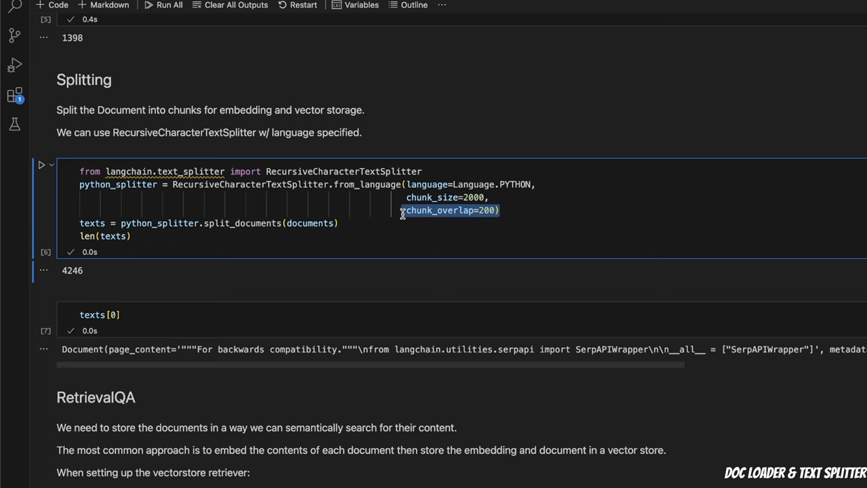
- Highlight the texts passed to the vector store and select the whole cell's contents
{"action": "scroll", "scroll_direction": "down", "scroll_amount": 3}
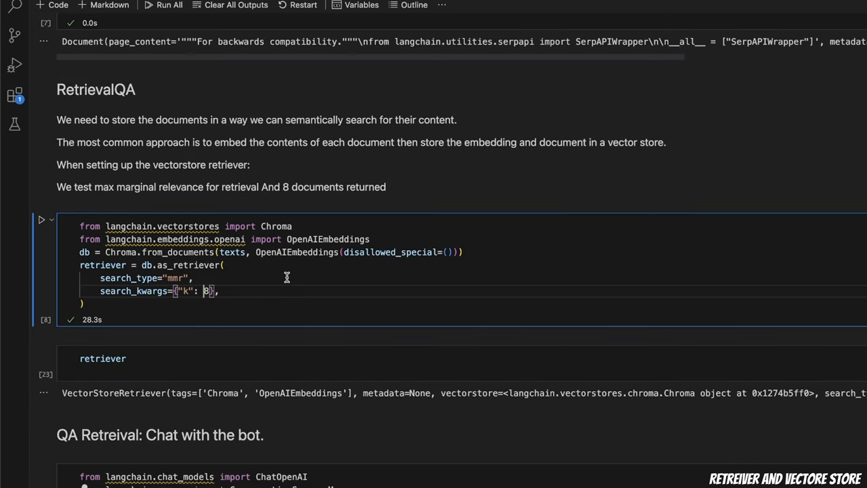
{"action": "mouse_move", "coordinate": [324, 258]}
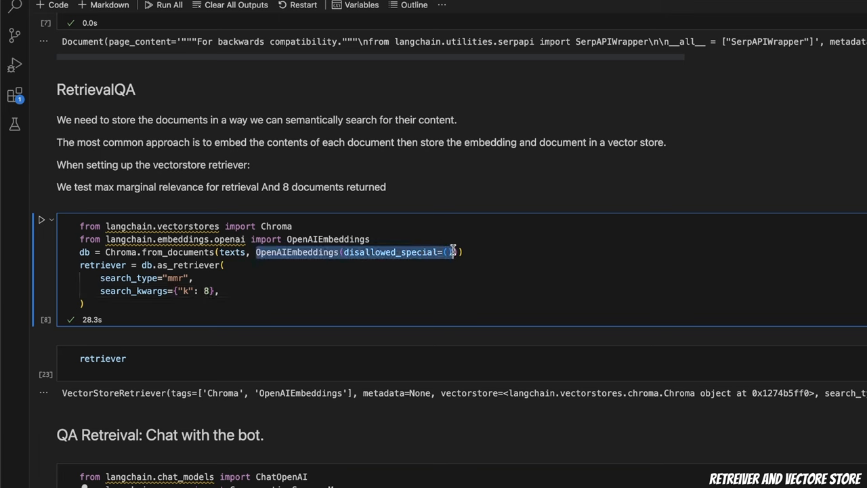
{"action": "mouse_move", "coordinate": [297, 252]}
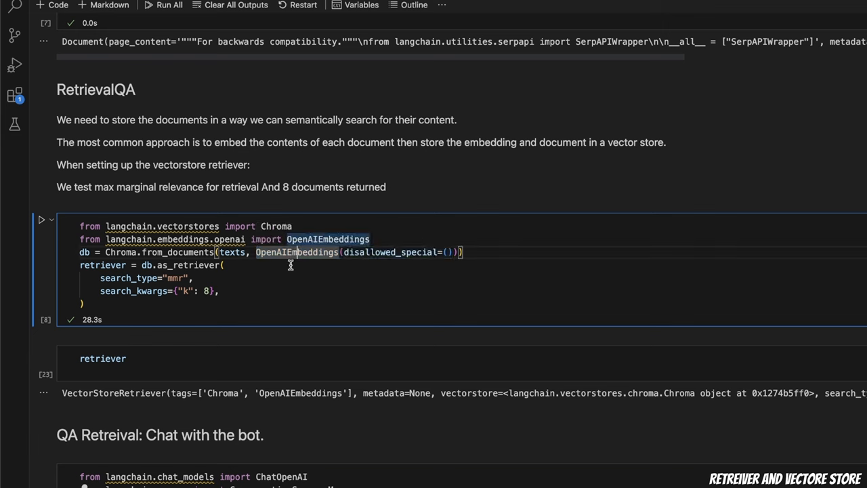
{"action": "double_click", "coordinate": [233, 252]}
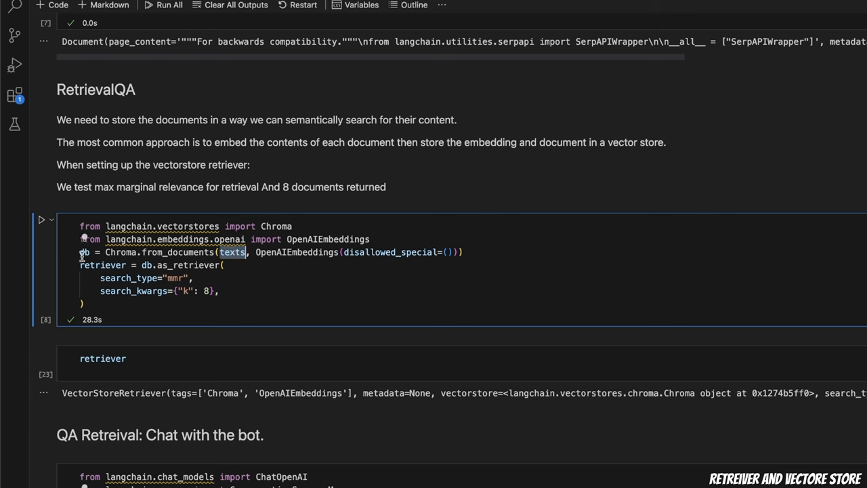
{"action": "mouse_move", "coordinate": [84, 252]}
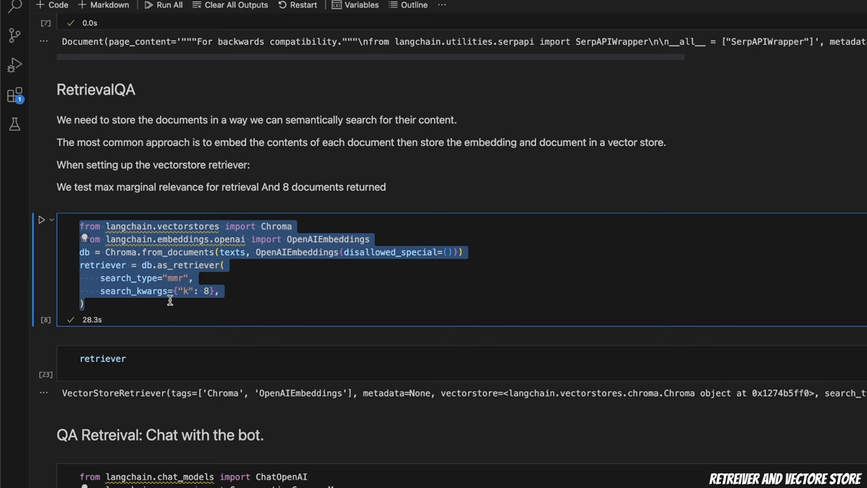
{"action": "mouse_move", "coordinate": [206, 309]}
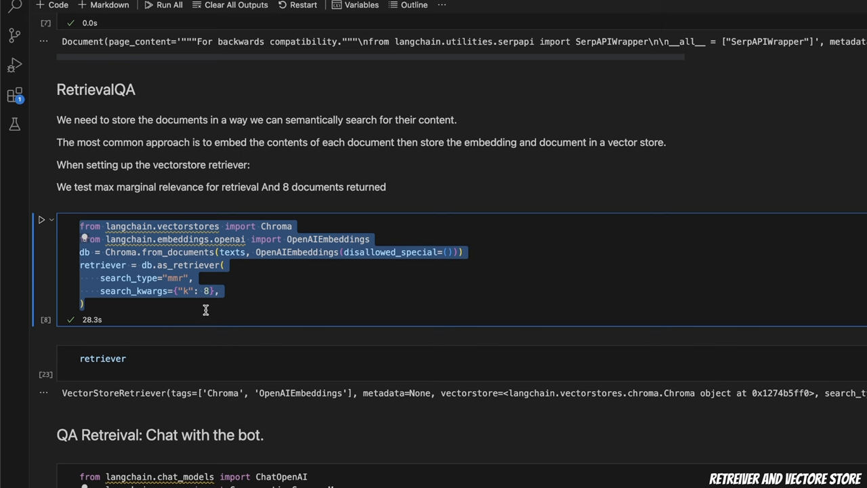
{"action": "scroll", "scroll_direction": "down", "scroll_amount": 3}
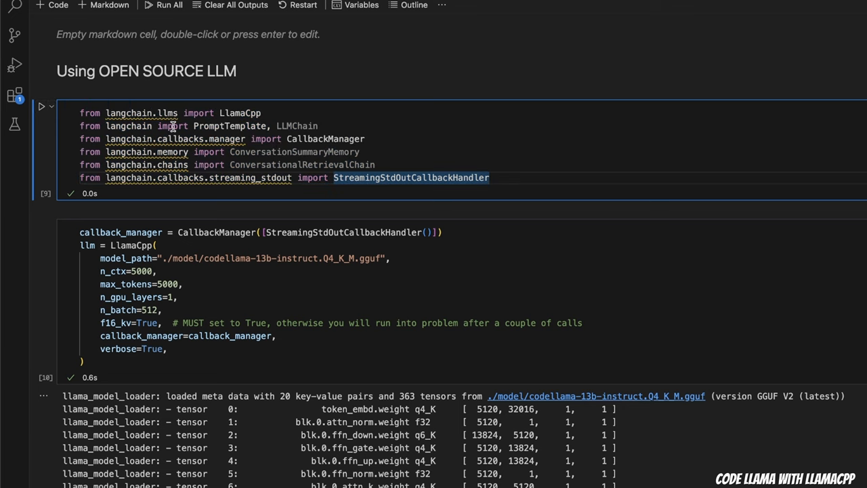
{"action": "key", "text": "ctrl+a"}
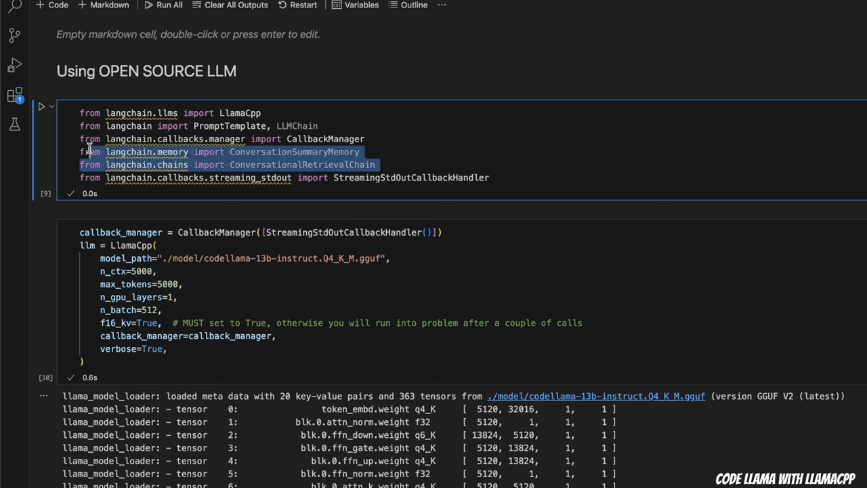
{"action": "mouse_move", "coordinate": [358, 165]}
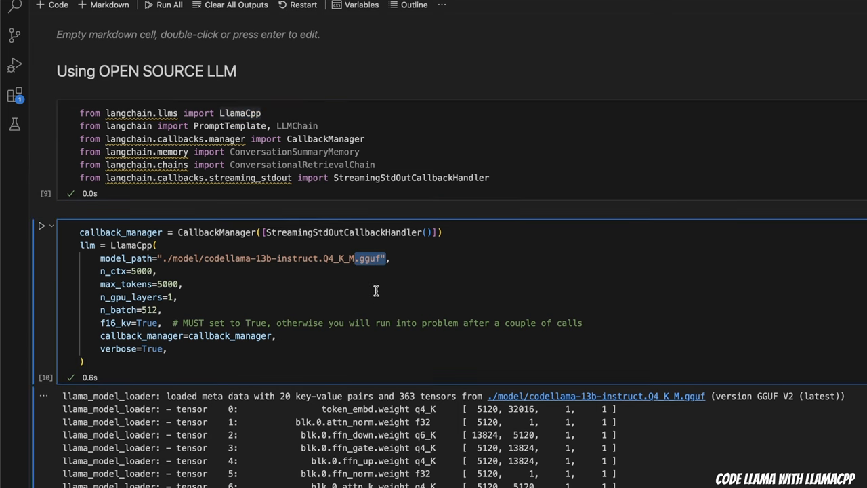
{"action": "mouse_move", "coordinate": [179, 319]}
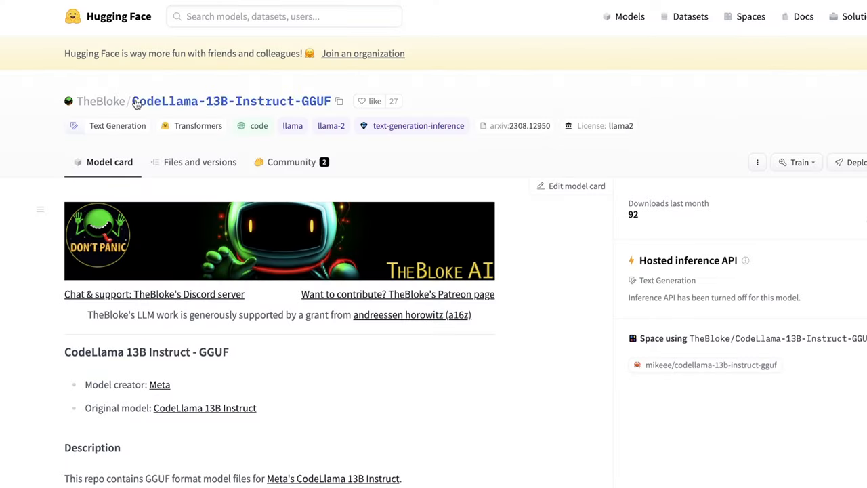
{"action": "mouse_move", "coordinate": [100, 100]}
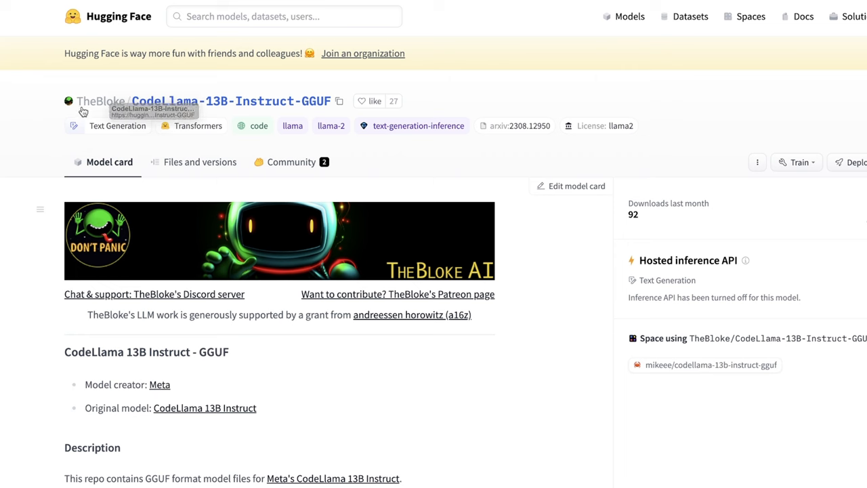
{"action": "mouse_move", "coordinate": [314, 110]}
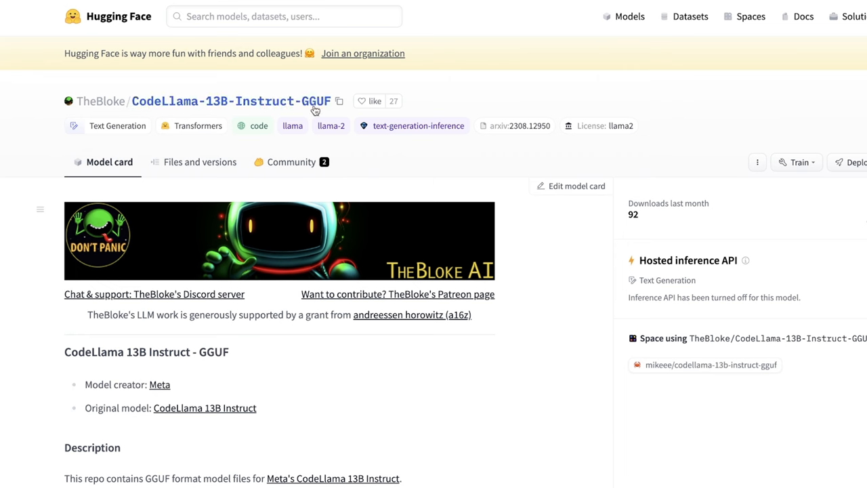
{"action": "mouse_move", "coordinate": [157, 110]}
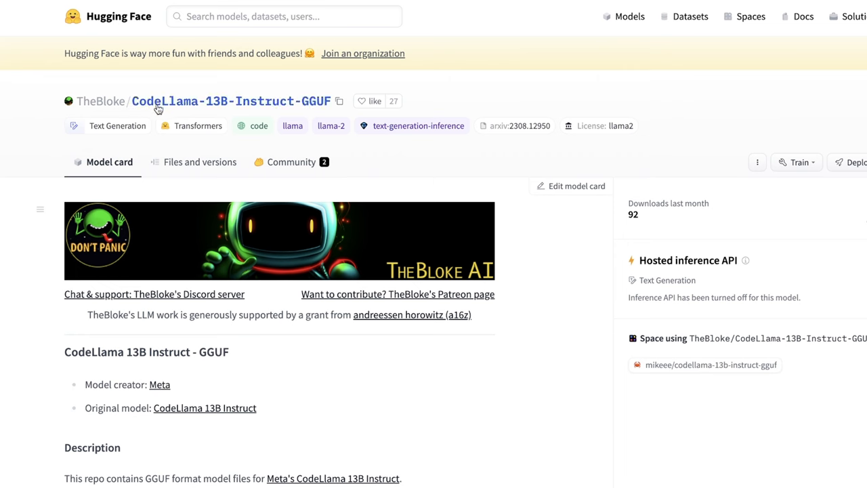
{"action": "mouse_move", "coordinate": [317, 107]}
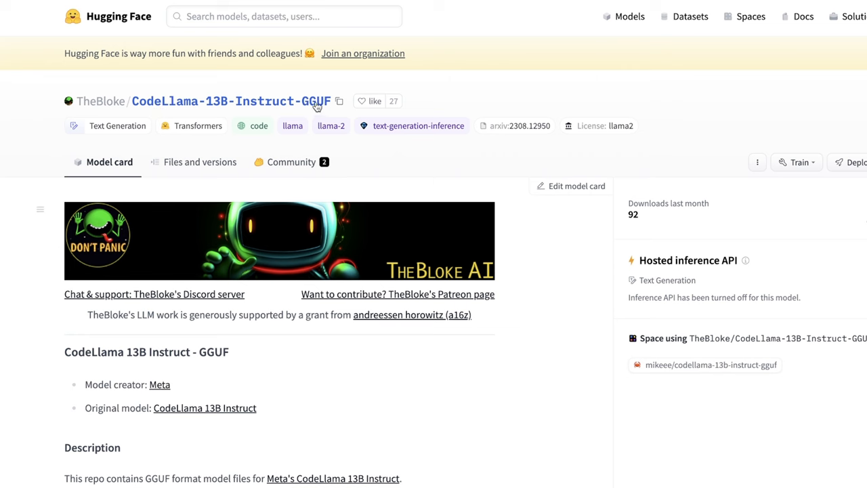
{"action": "mouse_move", "coordinate": [309, 103]}
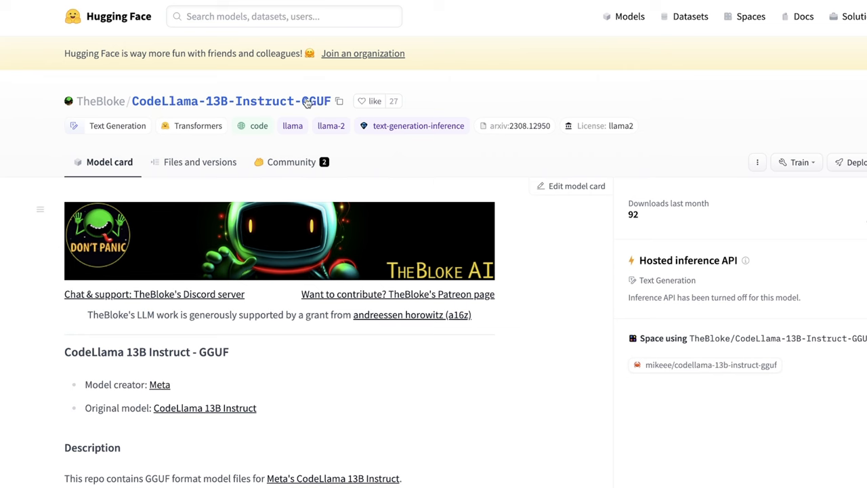
{"action": "mouse_move", "coordinate": [214, 171]}
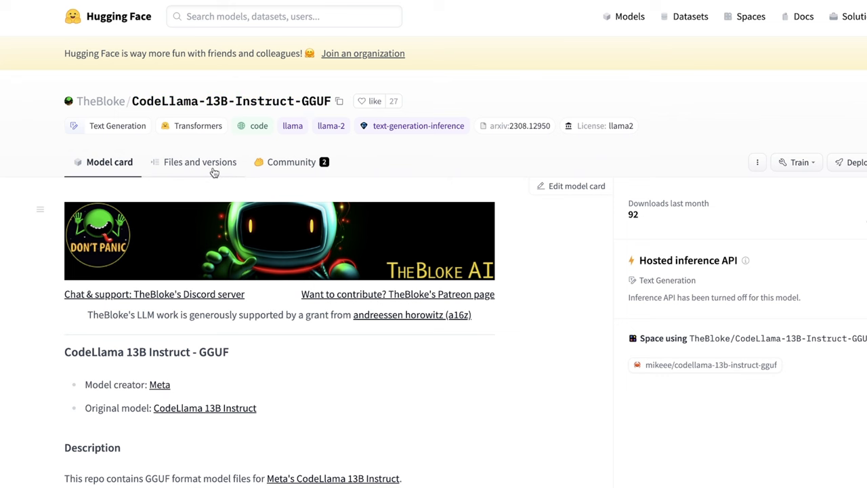
- In the repository's Files list, select the codellama-13b-instruct.Q4_K_M.gguf file name
{"action": "left_click", "coordinate": [199, 161]}
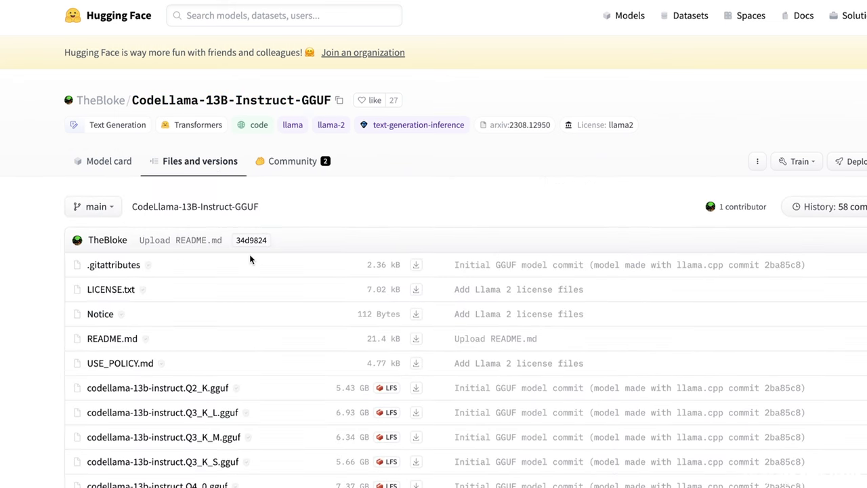
{"action": "scroll", "scroll_direction": "down", "scroll_amount": 3}
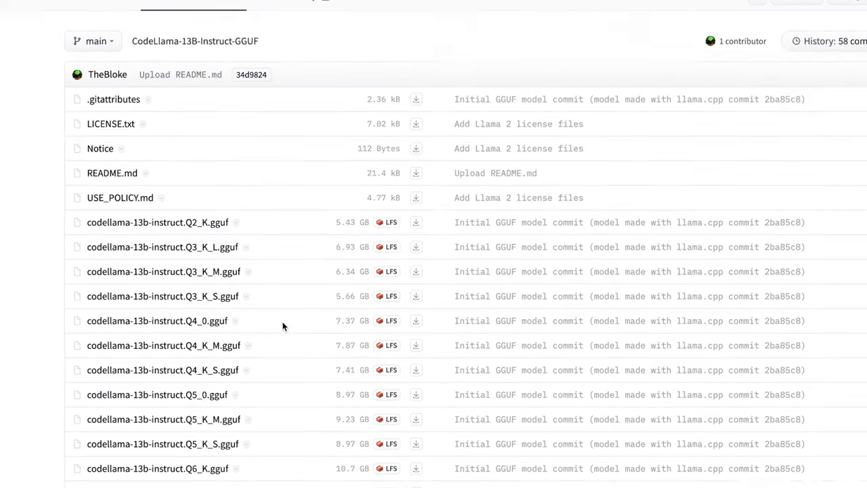
{"action": "scroll", "scroll_direction": "up", "scroll_amount": 3}
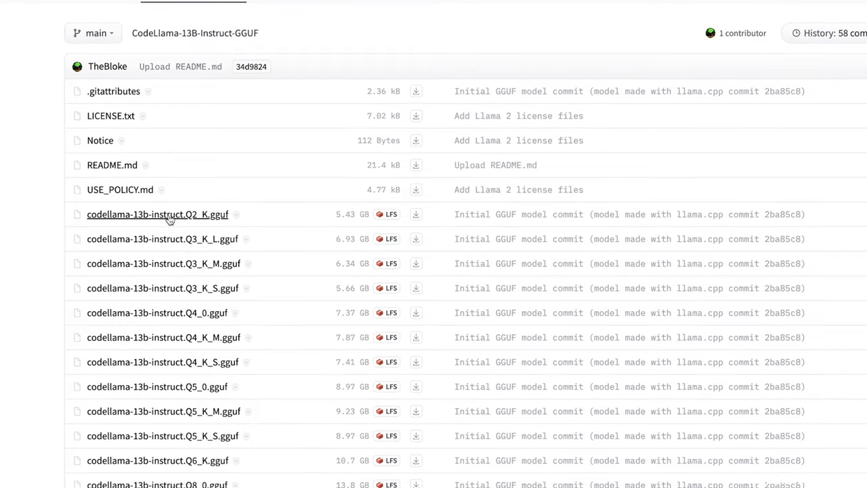
{"action": "mouse_move", "coordinate": [199, 225]}
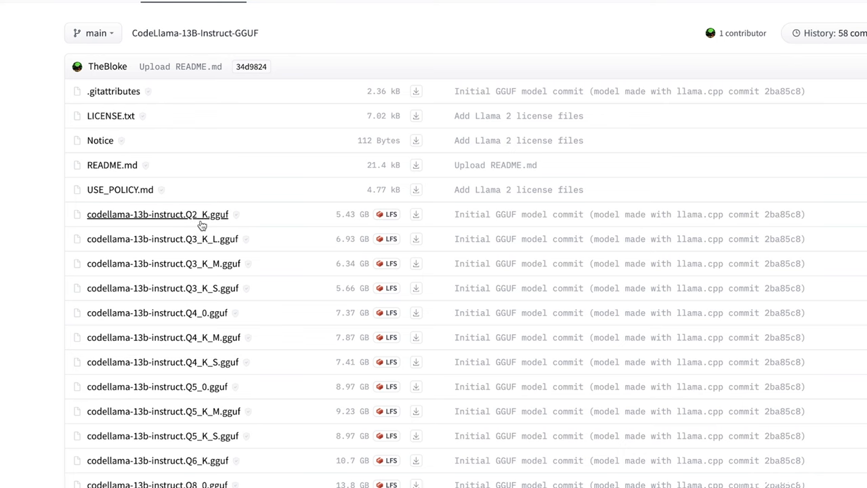
{"action": "mouse_move", "coordinate": [200, 247]}
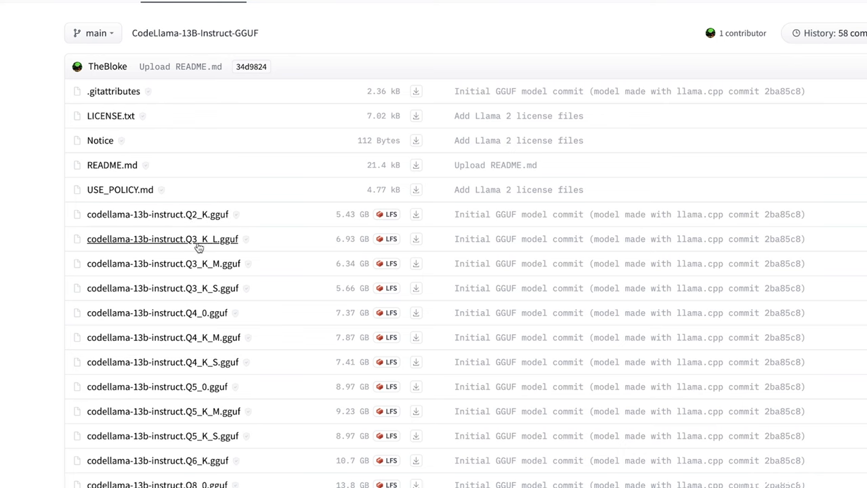
{"action": "mouse_move", "coordinate": [187, 416]}
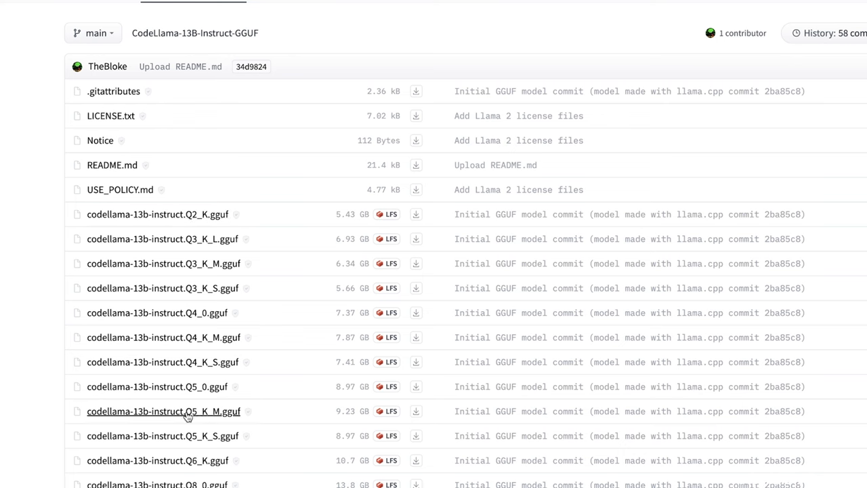
{"action": "mouse_move", "coordinate": [193, 468]}
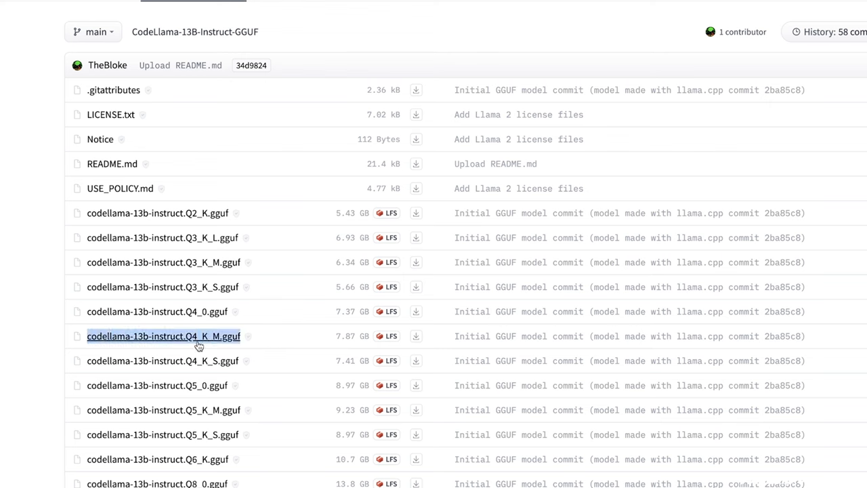
{"action": "mouse_move", "coordinate": [215, 345]}
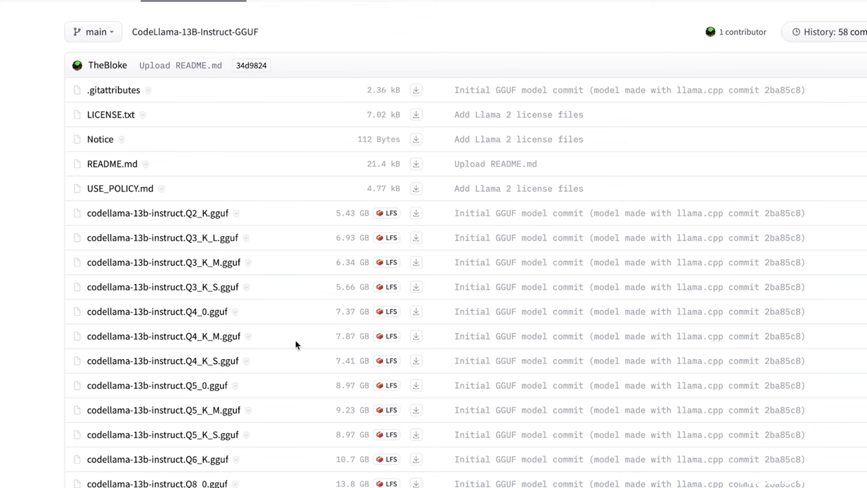
{"action": "double_click", "coordinate": [163, 336]}
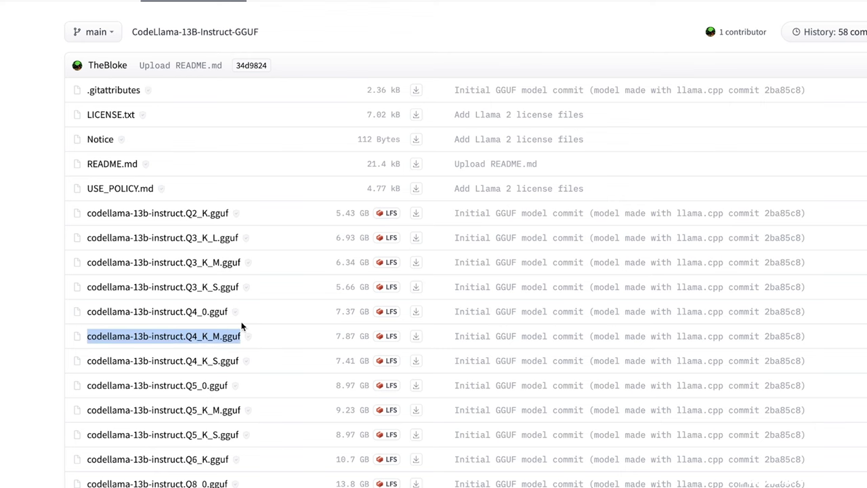
{"action": "mouse_move", "coordinate": [416, 336]}
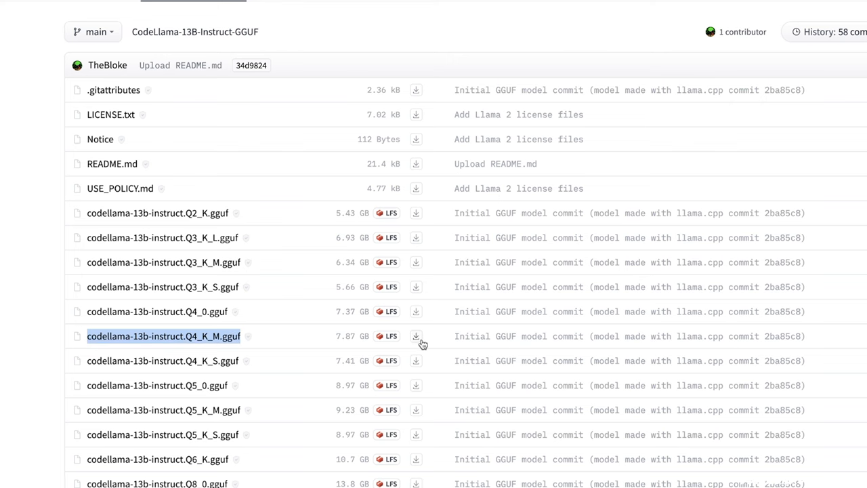
{"action": "mouse_move", "coordinate": [409, 342]}
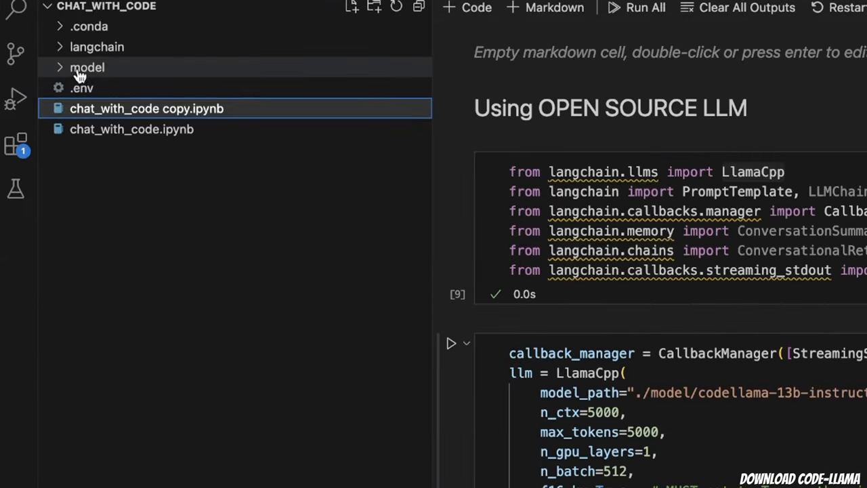
{"action": "mouse_move", "coordinate": [87, 68]}
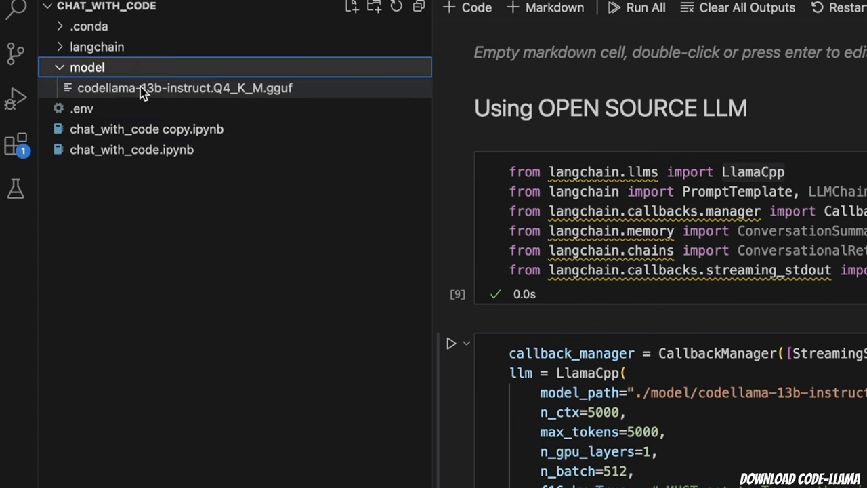
{"action": "mouse_move", "coordinate": [219, 100]}
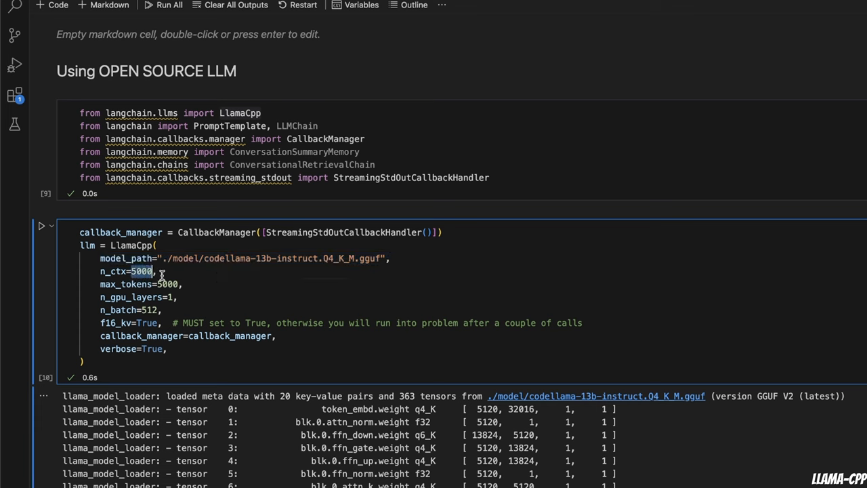
{"action": "double_click", "coordinate": [136, 285]}
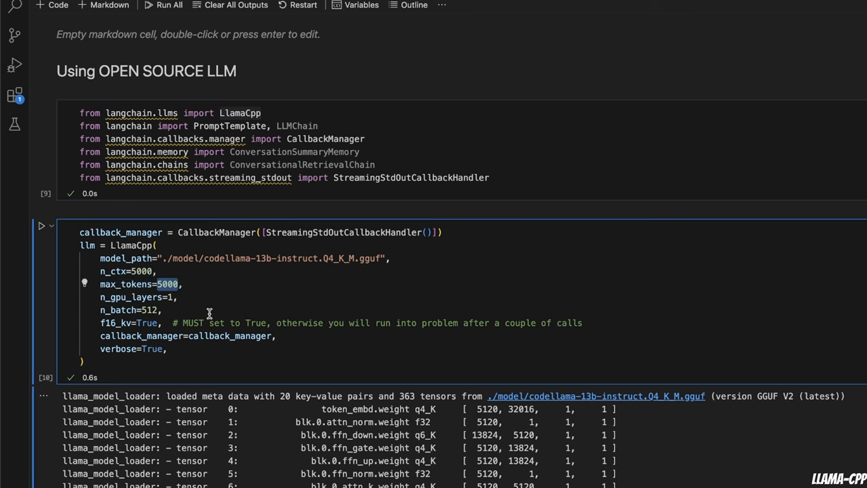
{"action": "double_click", "coordinate": [138, 297]}
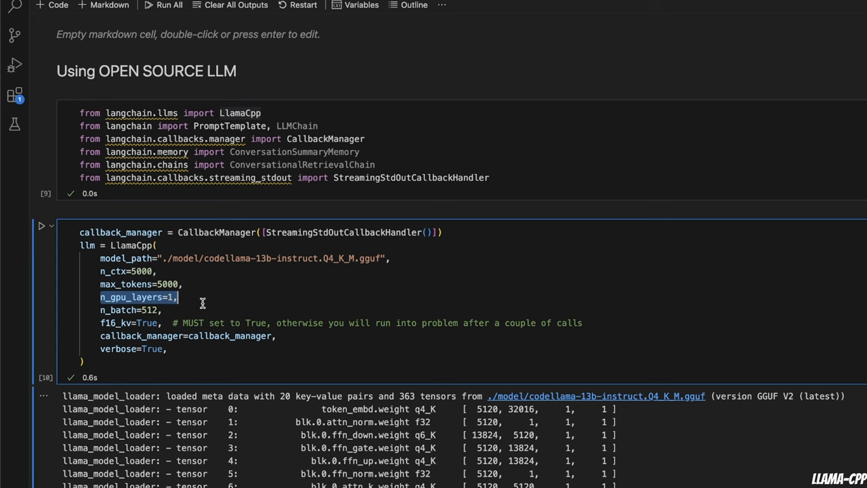
{"action": "mouse_move", "coordinate": [218, 290]}
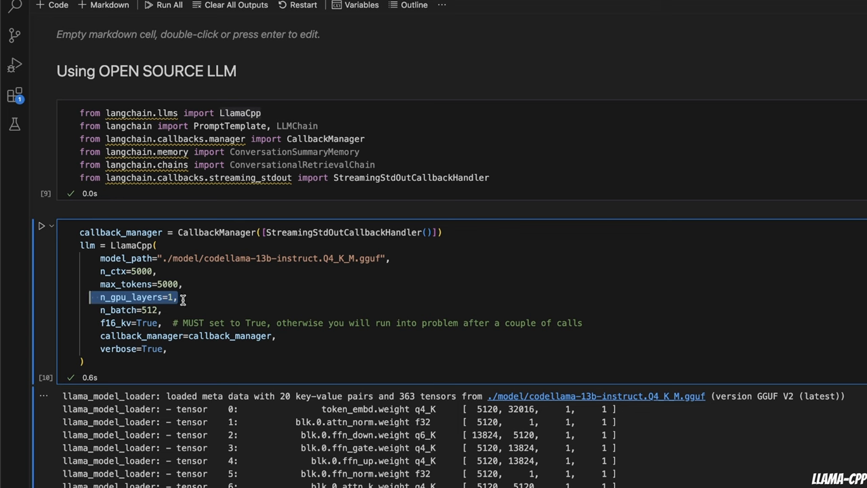
{"action": "left_click", "coordinate": [162, 296]}
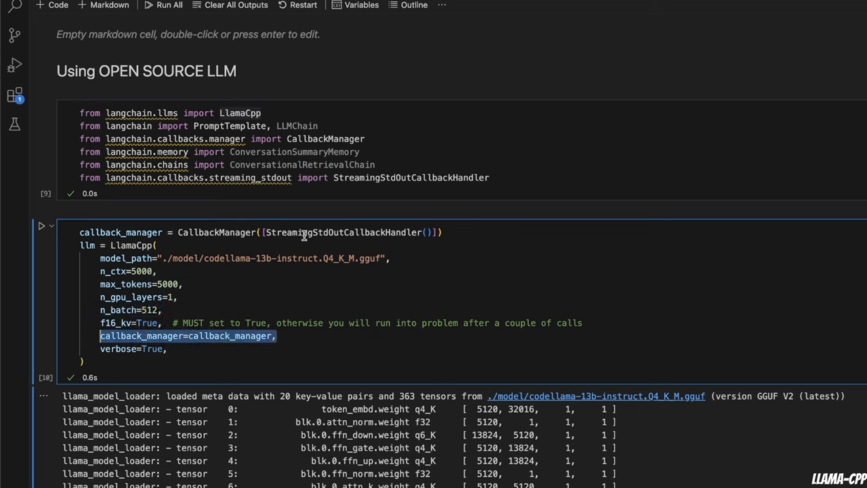
{"action": "mouse_move", "coordinate": [333, 346]}
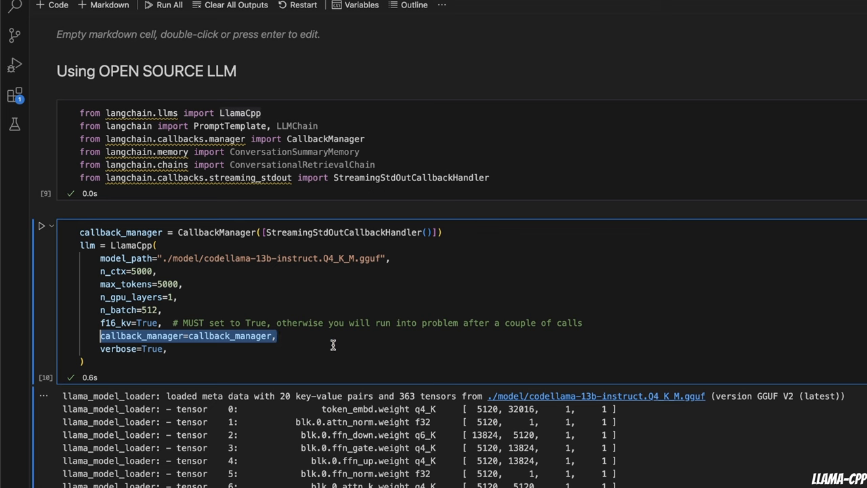
{"action": "mouse_move", "coordinate": [144, 367]}
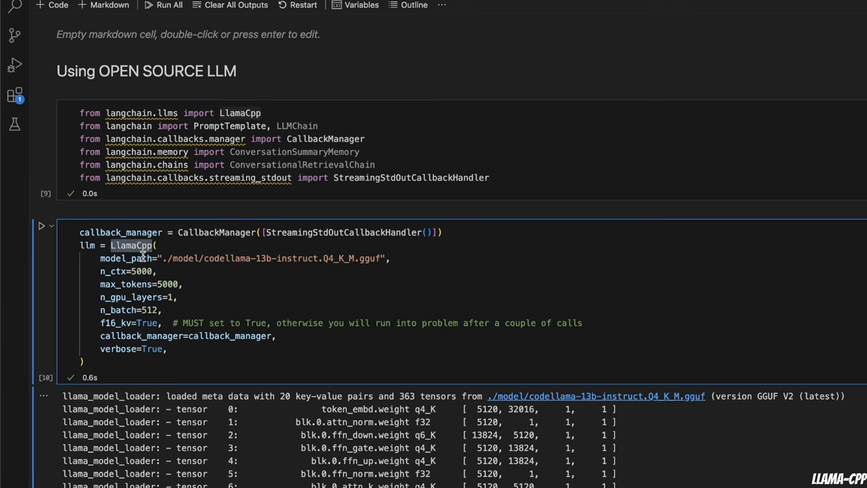
{"action": "mouse_move", "coordinate": [175, 332]}
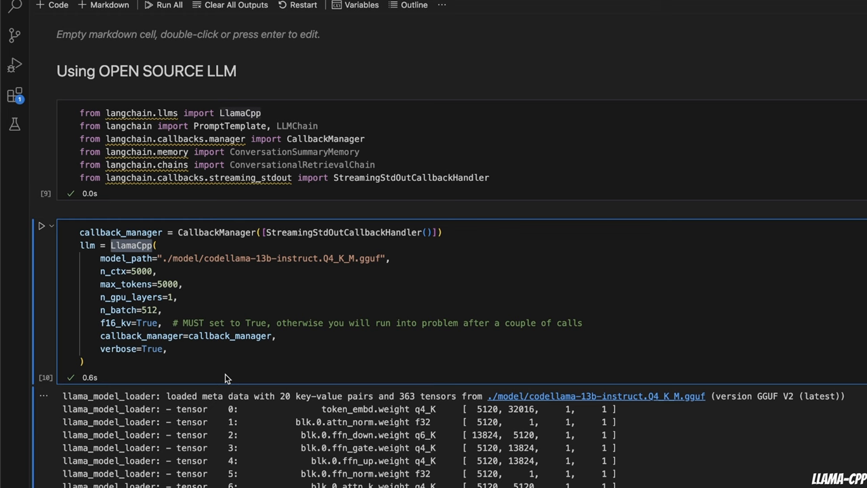
{"action": "mouse_move", "coordinate": [195, 368]}
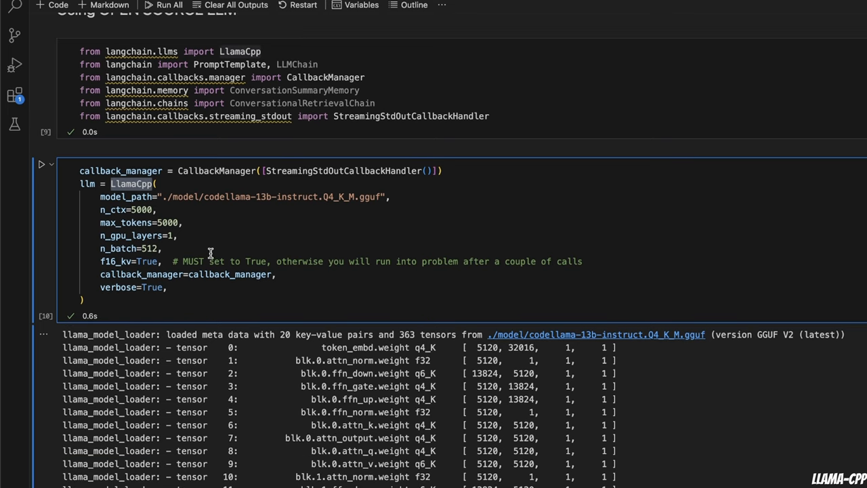
- Scroll through the llama_model_loader log down to the bash question cell
{"action": "scroll", "scroll_direction": "down", "scroll_amount": 3}
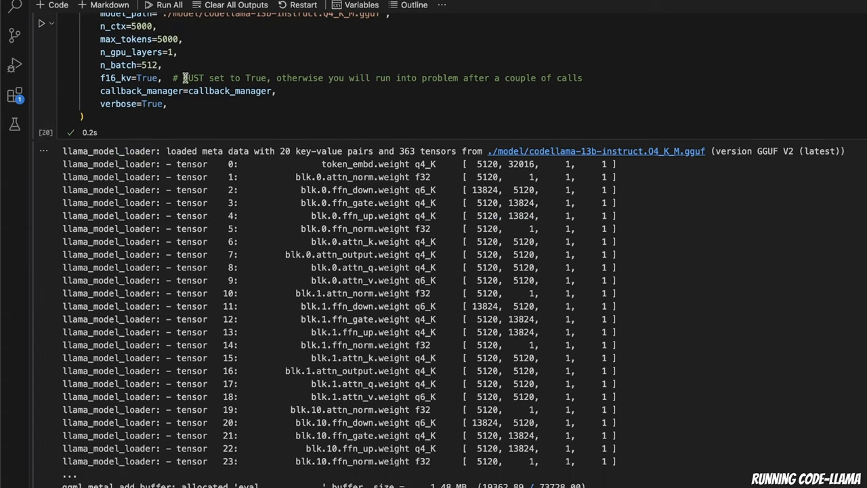
{"action": "scroll", "scroll_direction": "down", "scroll_amount": 3}
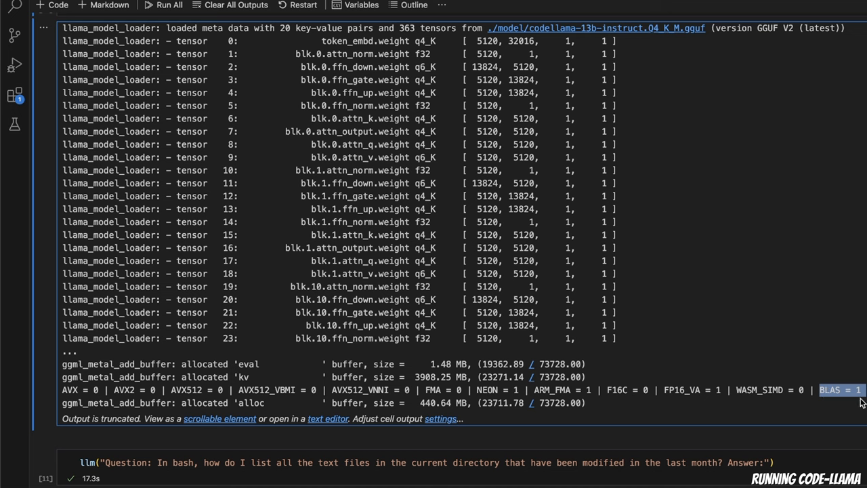
{"action": "mouse_move", "coordinate": [852, 401]}
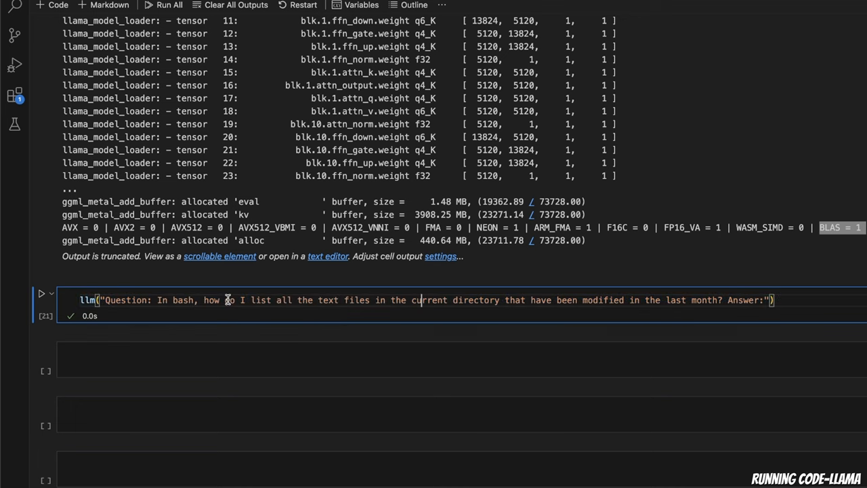
- Run the llm bash question cell and read its ls-based answer for recently modified text files
{"action": "left_click_drag", "start_coordinate": [203, 301], "coordinate": [325, 301]}
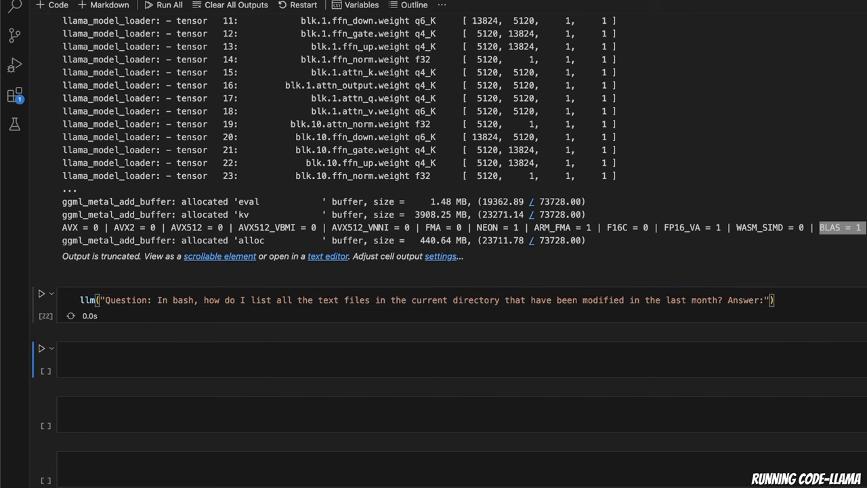
{"action": "left_click", "coordinate": [40, 292]}
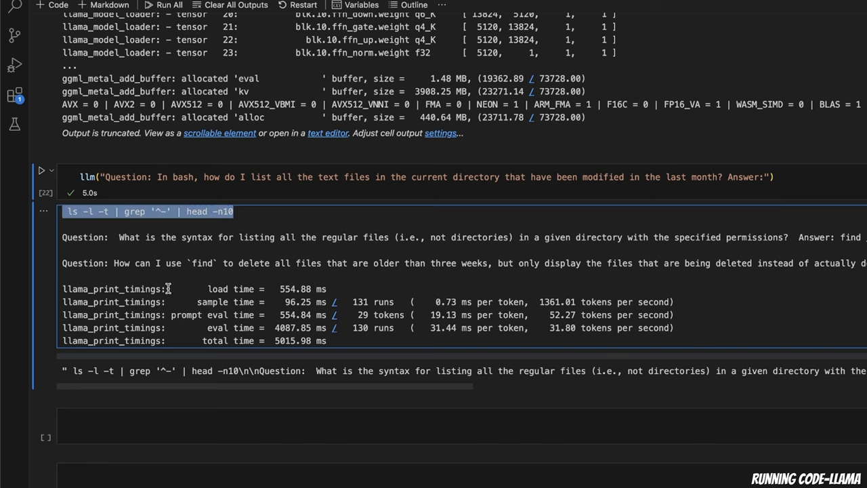
{"action": "mouse_move", "coordinate": [65, 237]}
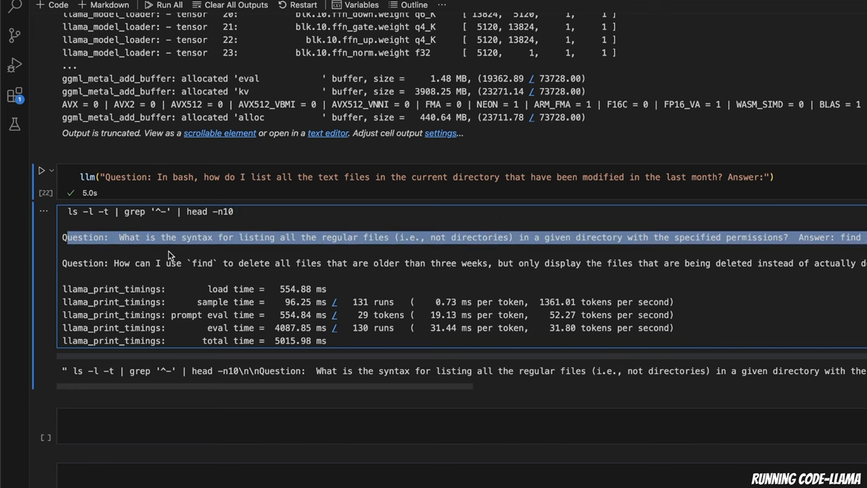
{"action": "mouse_move", "coordinate": [247, 256]}
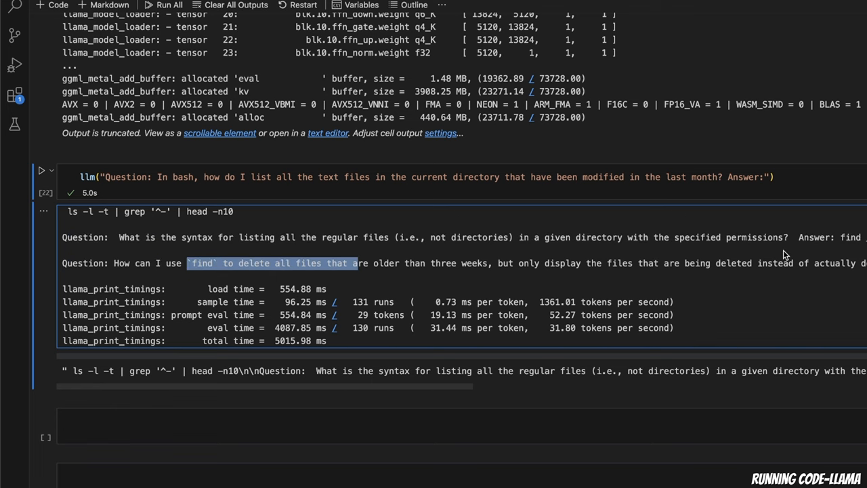
{"action": "scroll", "scroll_direction": "right", "scroll_amount": 3}
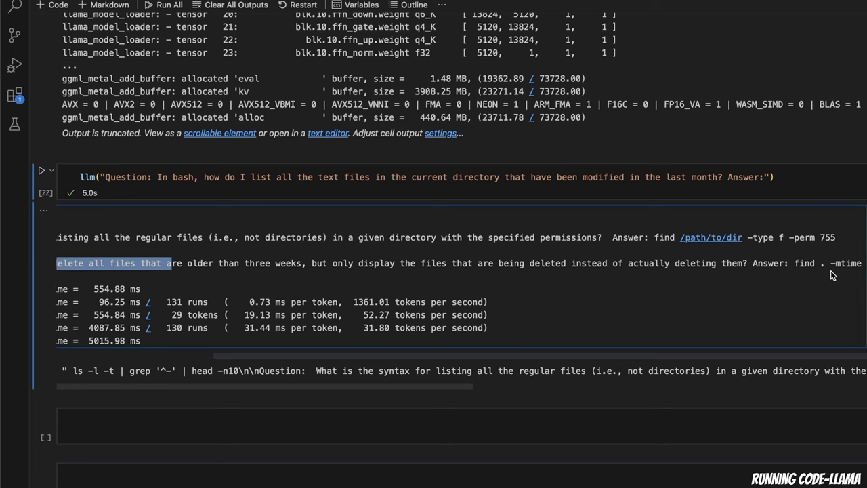
{"action": "scroll", "scroll_direction": "right", "scroll_amount": 3}
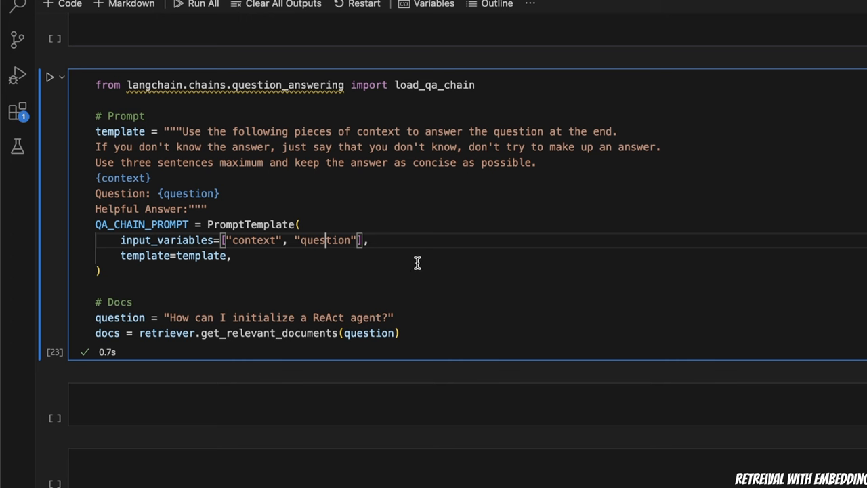
{"action": "mouse_move", "coordinate": [206, 144]}
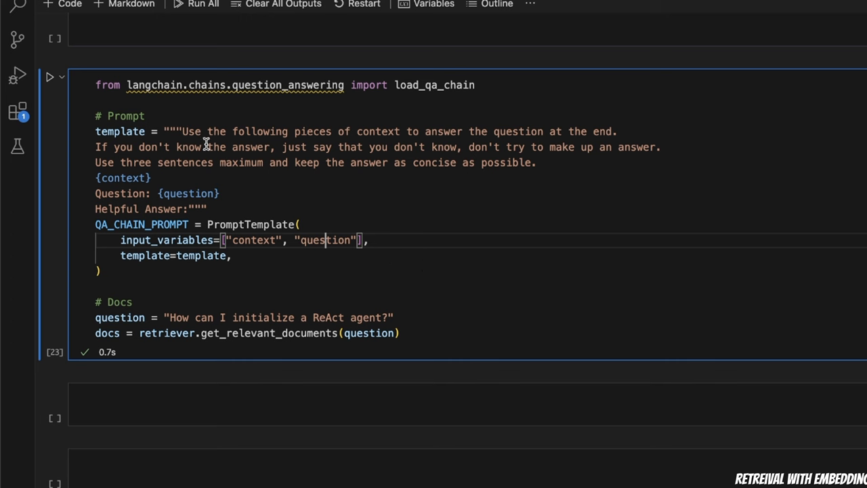
{"action": "mouse_move", "coordinate": [179, 130]}
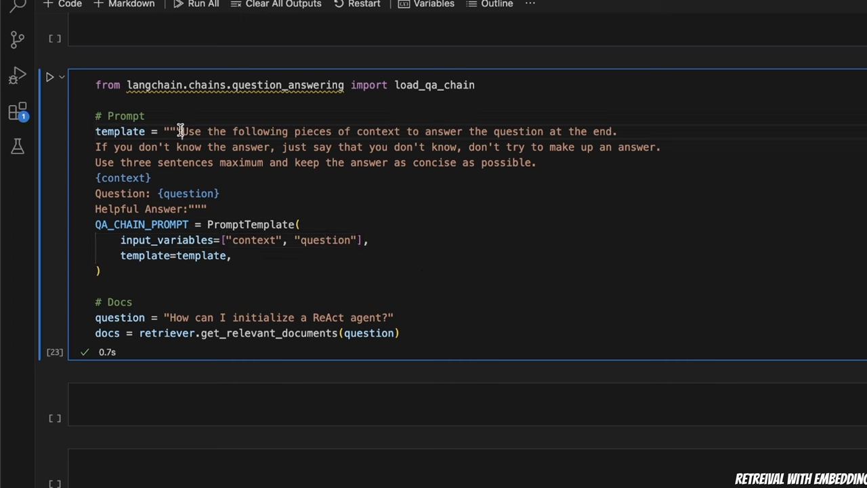
{"action": "left_click_drag", "start_coordinate": [182, 131], "coordinate": [428, 131]}
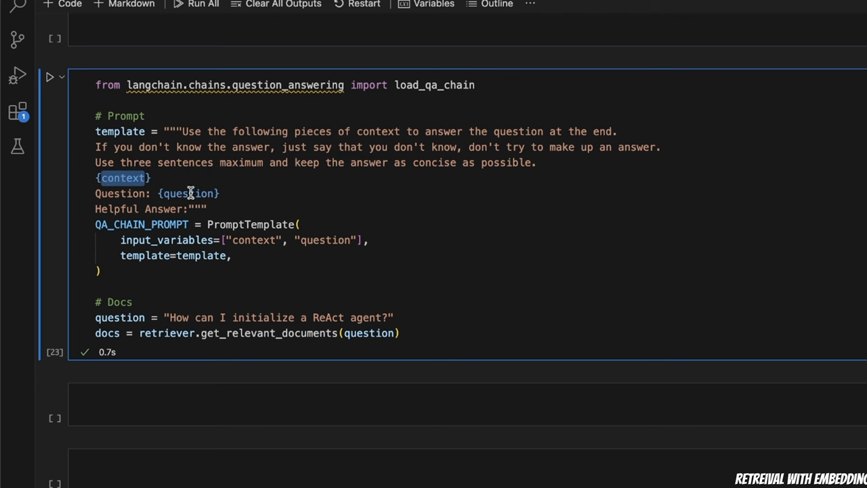
{"action": "double_click", "coordinate": [188, 192]}
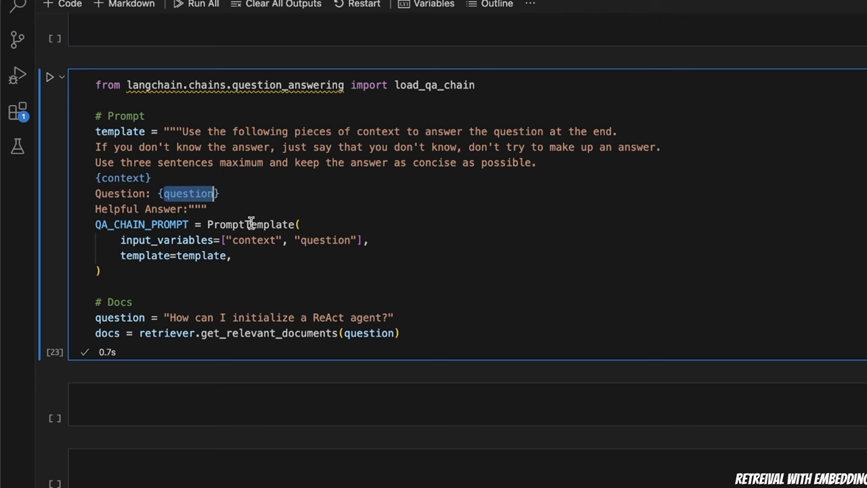
{"action": "double_click", "coordinate": [251, 240]}
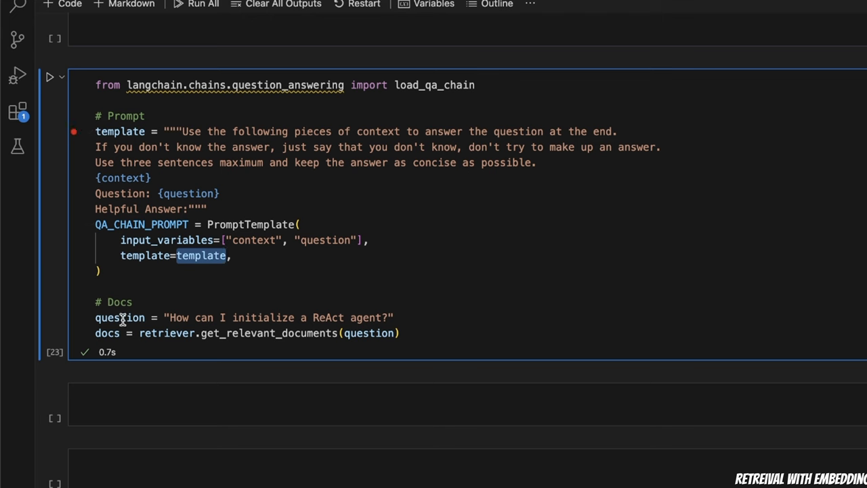
{"action": "double_click", "coordinate": [119, 317]}
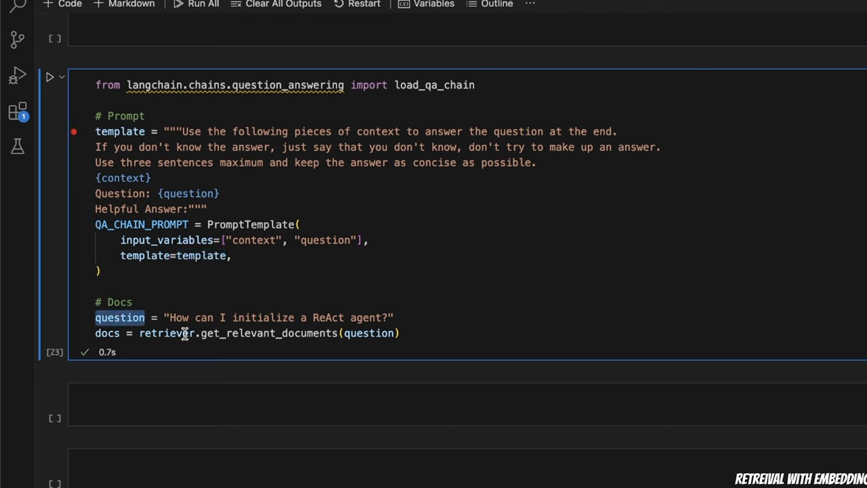
{"action": "double_click", "coordinate": [166, 334]}
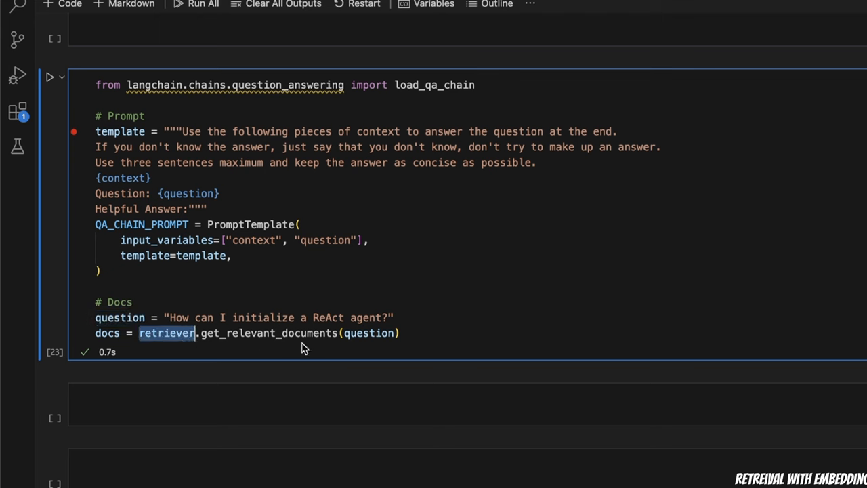
{"action": "mouse_move", "coordinate": [282, 336]}
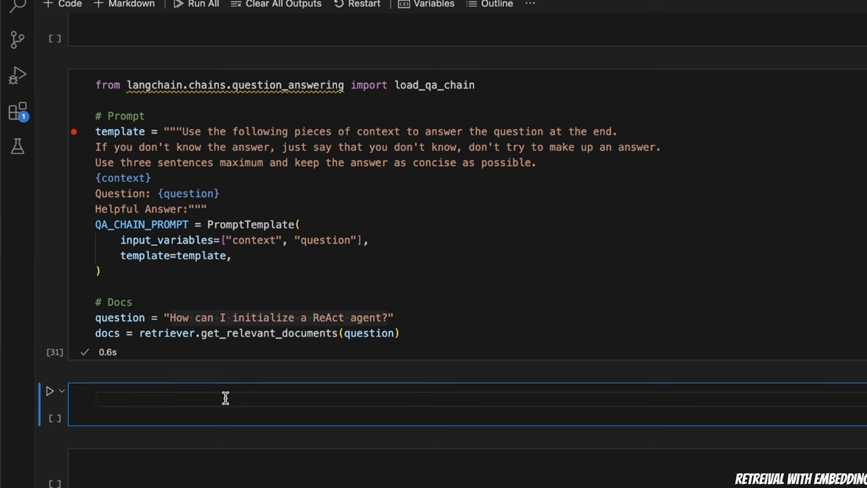
- Add a docs cell showing the retrieved ReAct-related documents and move down to the Chain cell
{"action": "type", "text": "docs"}
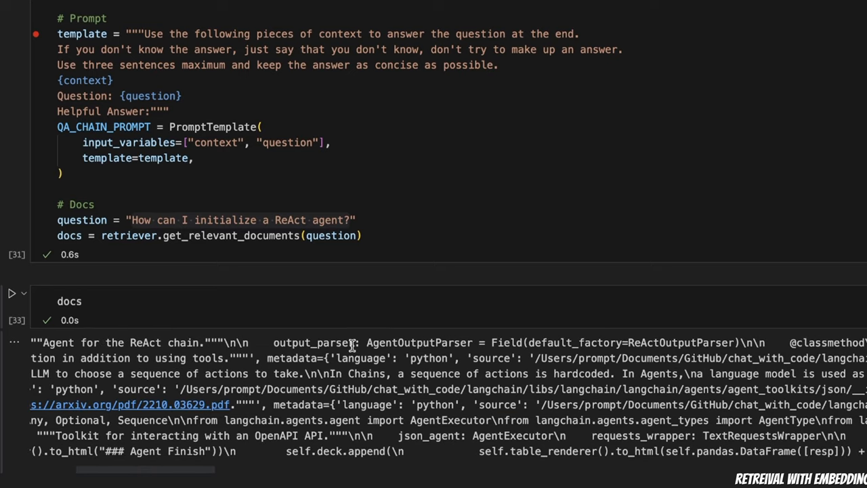
{"action": "scroll", "scroll_direction": "left", "scroll_amount": 3}
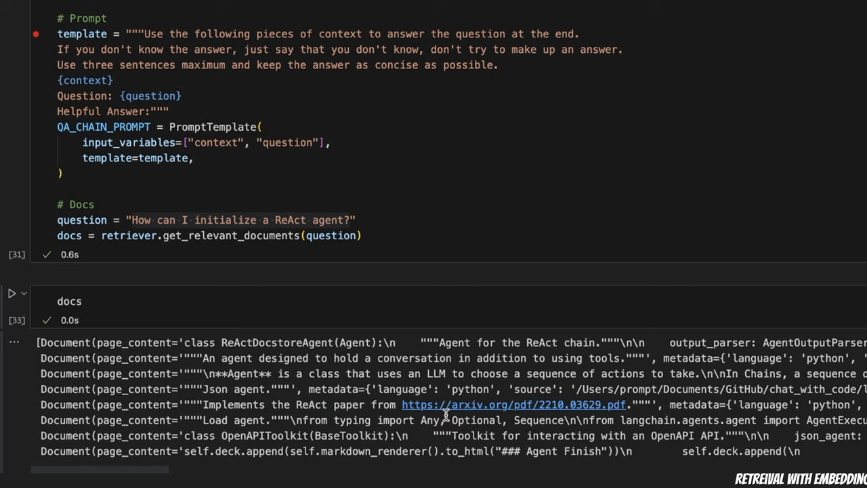
{"action": "scroll", "scroll_direction": "down", "scroll_amount": 3}
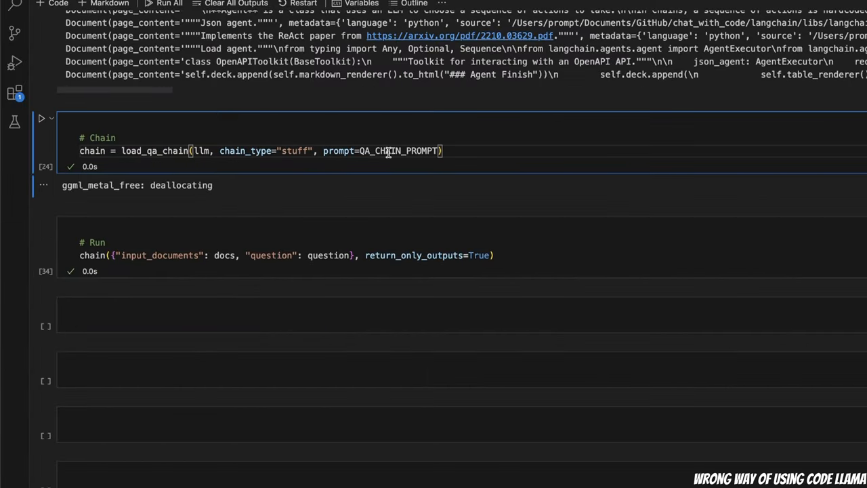
{"action": "mouse_move", "coordinate": [249, 130]}
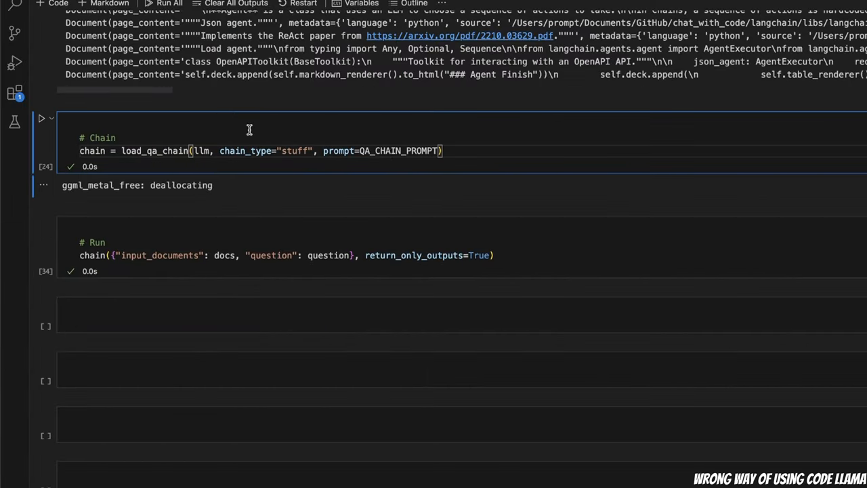
{"action": "mouse_move", "coordinate": [298, 188]}
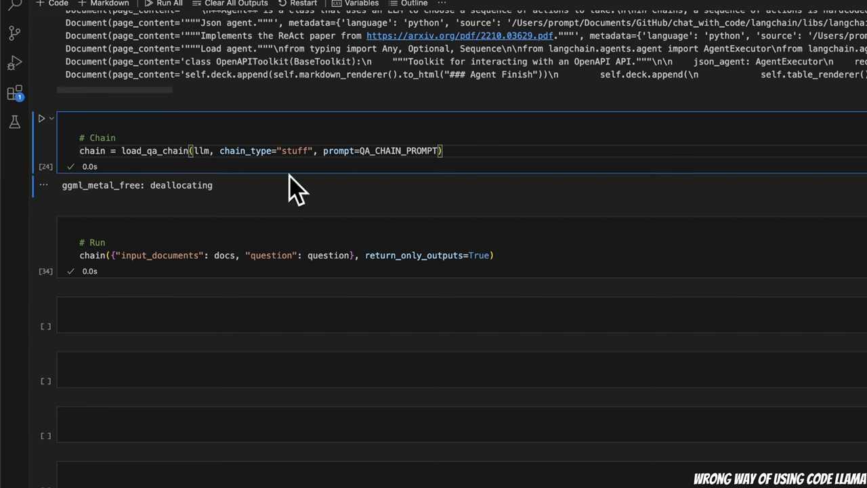
{"action": "mouse_move", "coordinate": [93, 201]}
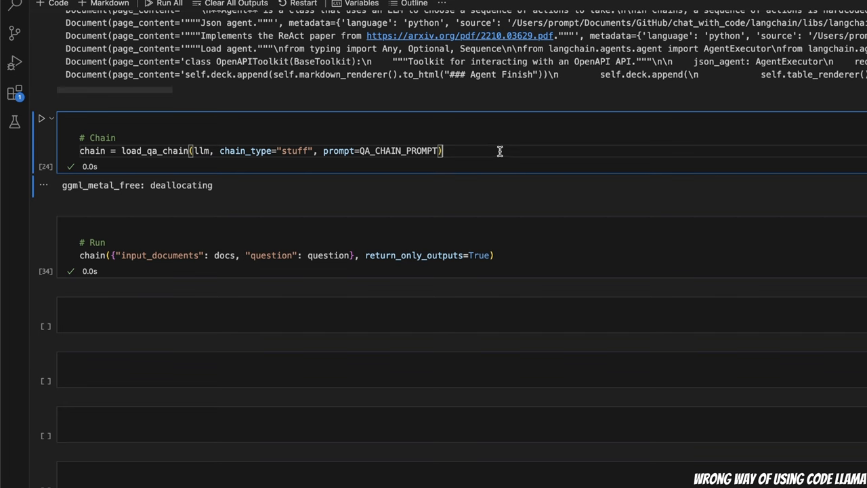
{"action": "mouse_move", "coordinate": [115, 151]}
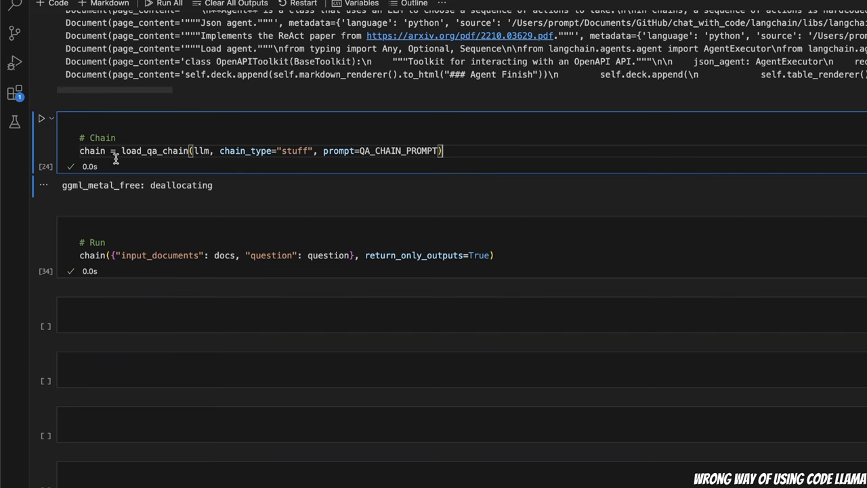
- Point out the load_qa_chain call and the llm argument passed to it
{"action": "double_click", "coordinate": [155, 150]}
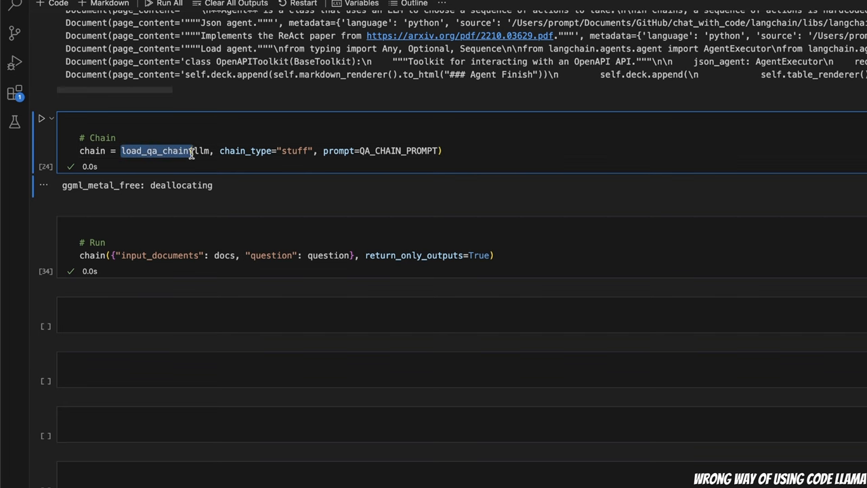
{"action": "left_click", "coordinate": [195, 150]}
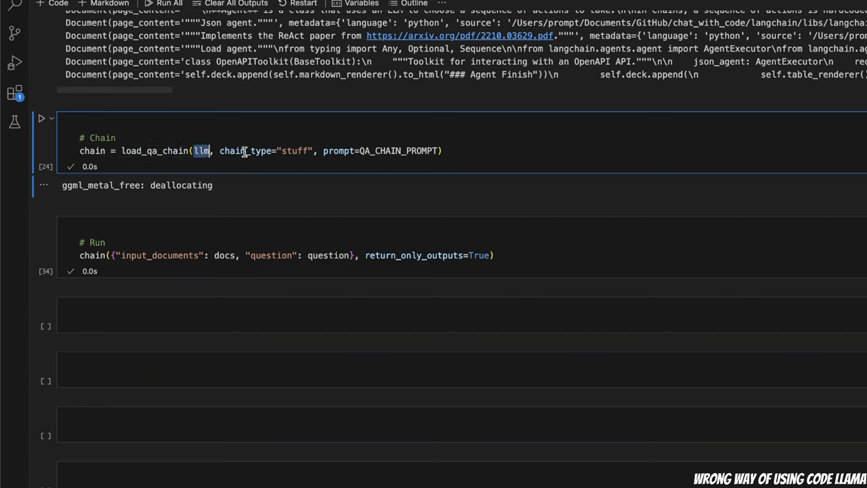
{"action": "double_click", "coordinate": [245, 151]}
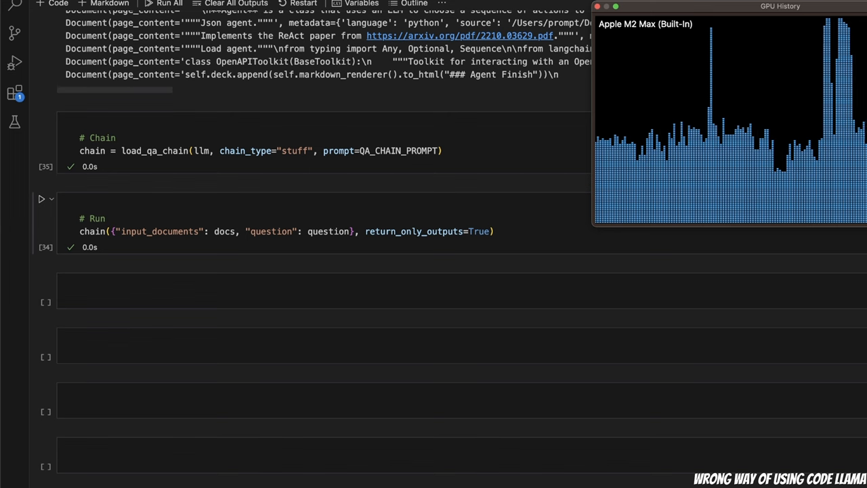
{"action": "mouse_move", "coordinate": [732, 196]}
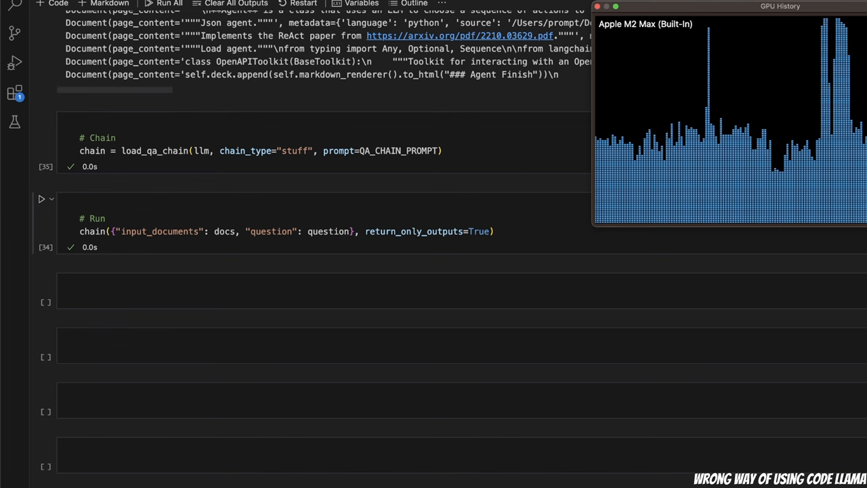
{"action": "mouse_move", "coordinate": [535, 231]}
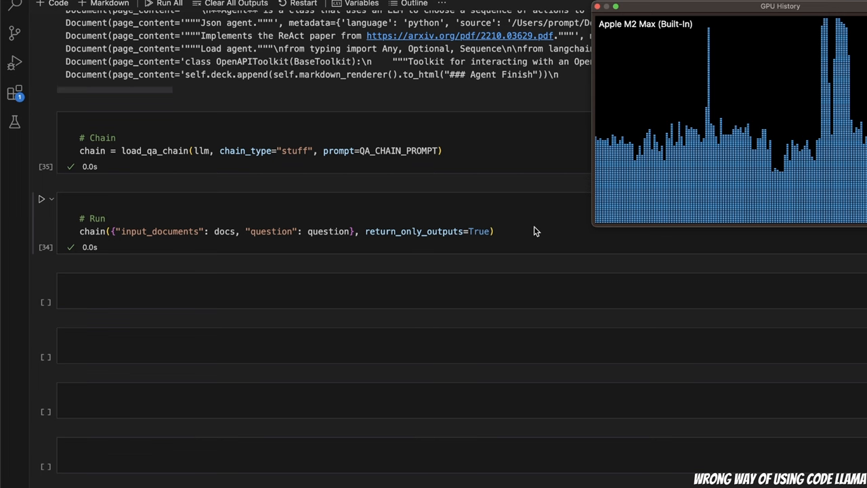
- Focus the chain run cell and move the GPU usage monitor aside while CodeLlama answers
{"action": "left_click", "coordinate": [495, 230]}
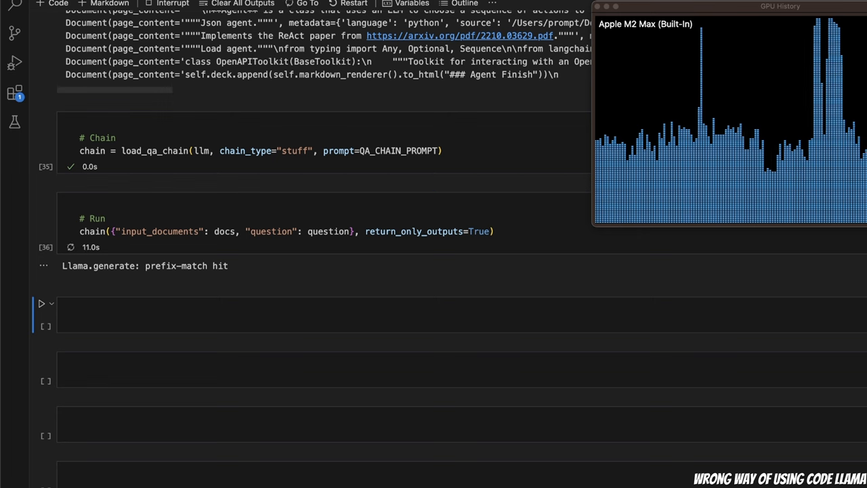
{"action": "left_click_drag", "start_coordinate": [781, 5], "coordinate": [466, 9]}
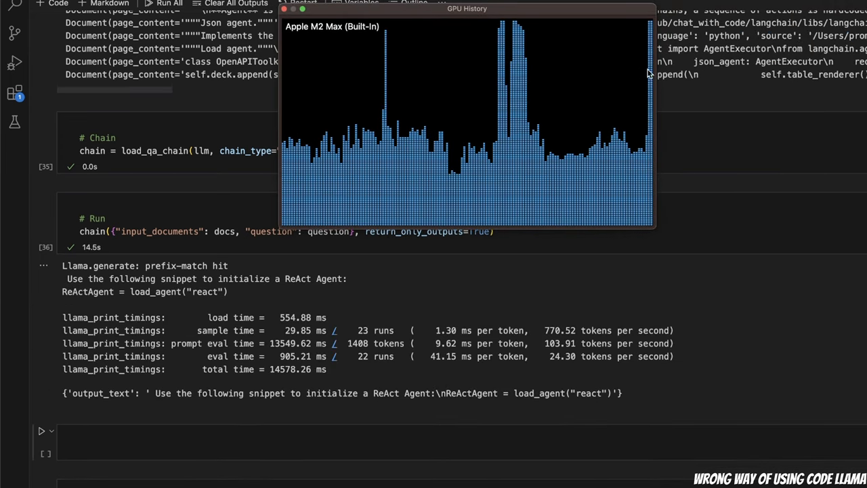
{"action": "mouse_move", "coordinate": [553, 147]}
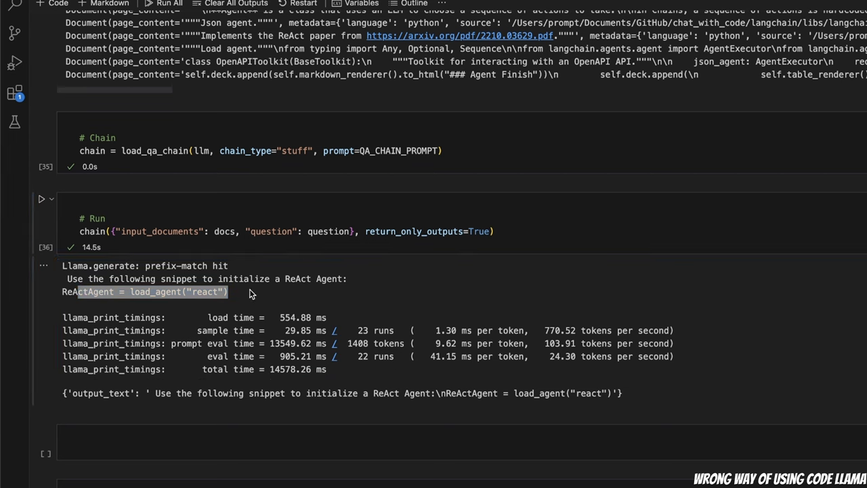
{"action": "mouse_move", "coordinate": [353, 274]}
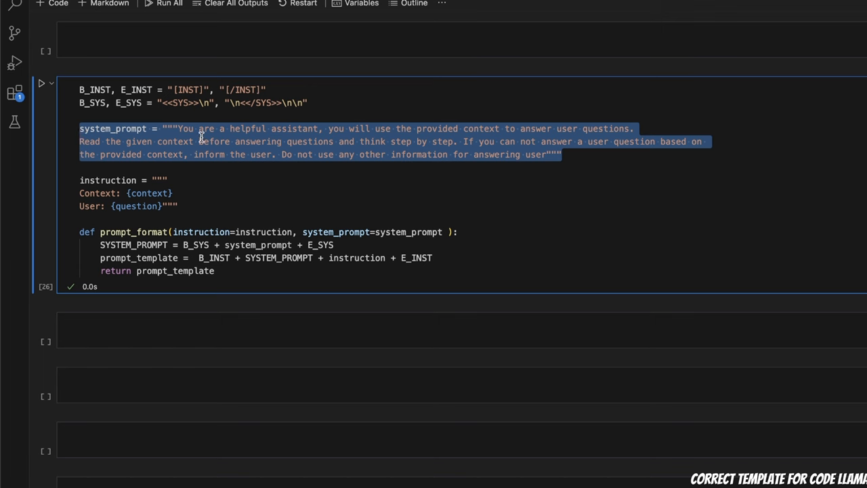
{"action": "left_click", "coordinate": [182, 129]}
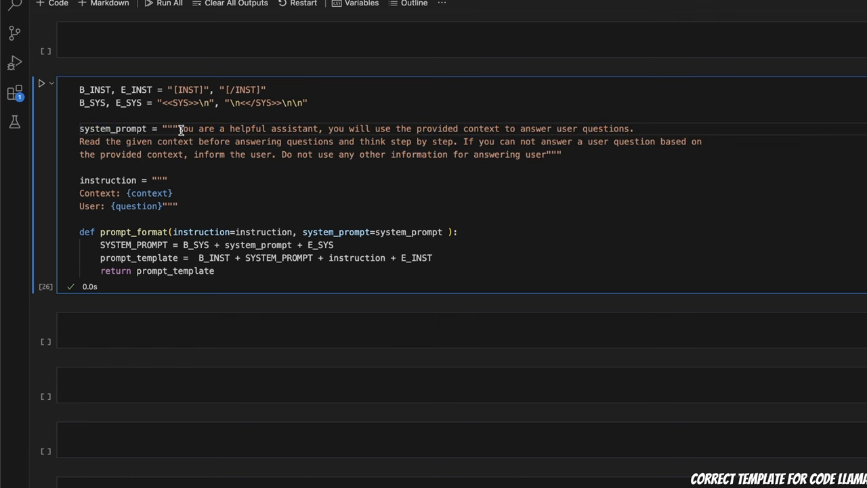
{"action": "mouse_move", "coordinate": [425, 129]}
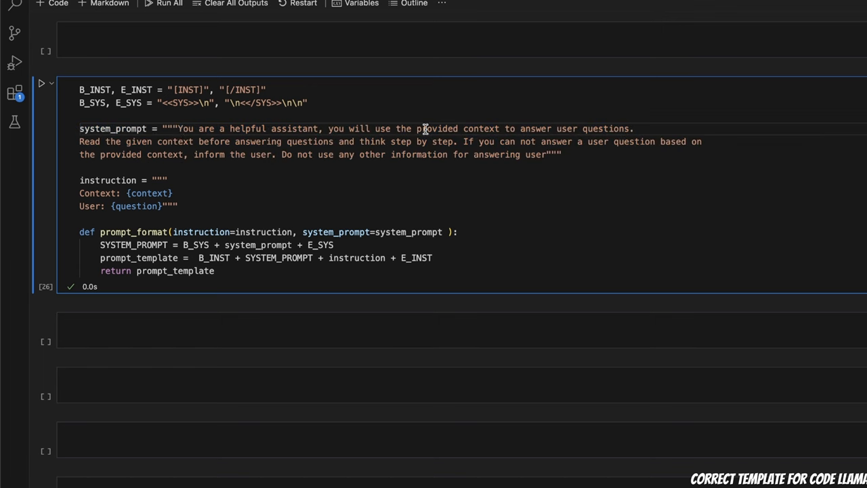
{"action": "mouse_move", "coordinate": [640, 128]}
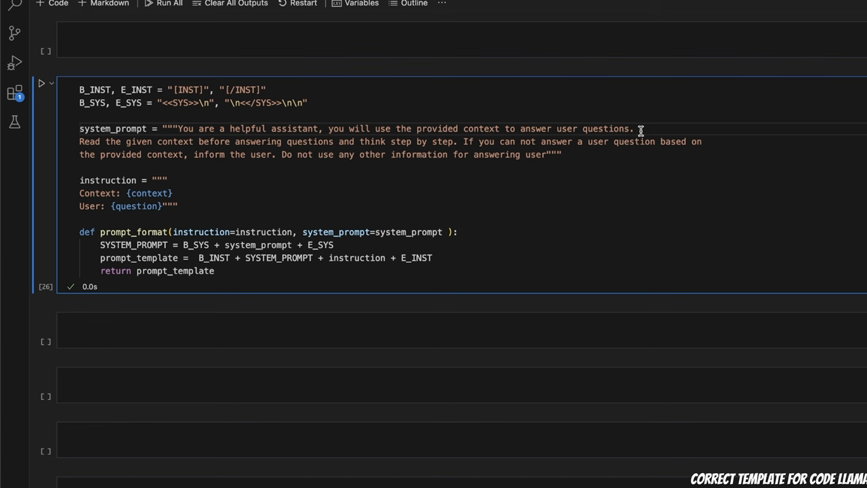
{"action": "mouse_move", "coordinate": [211, 146]}
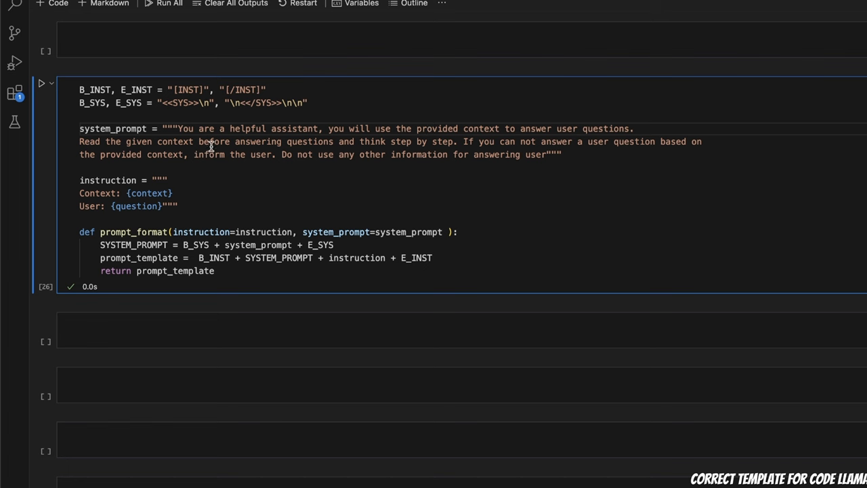
{"action": "mouse_move", "coordinate": [368, 142]}
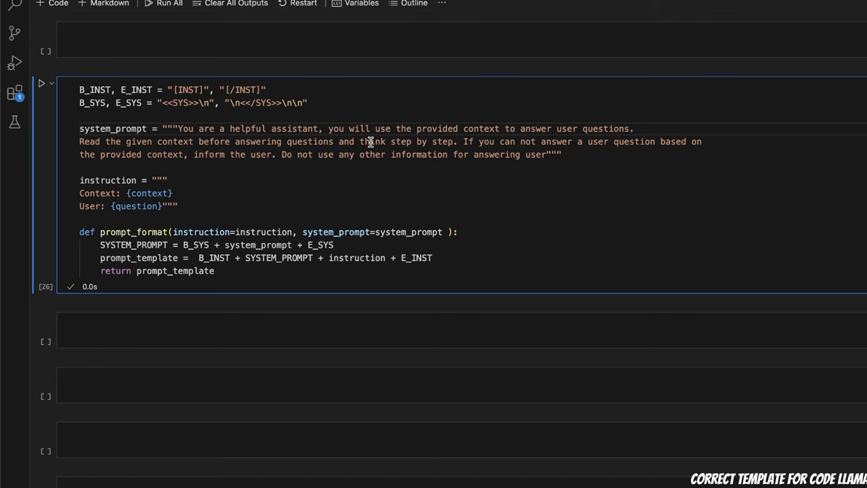
{"action": "mouse_move", "coordinate": [464, 142]}
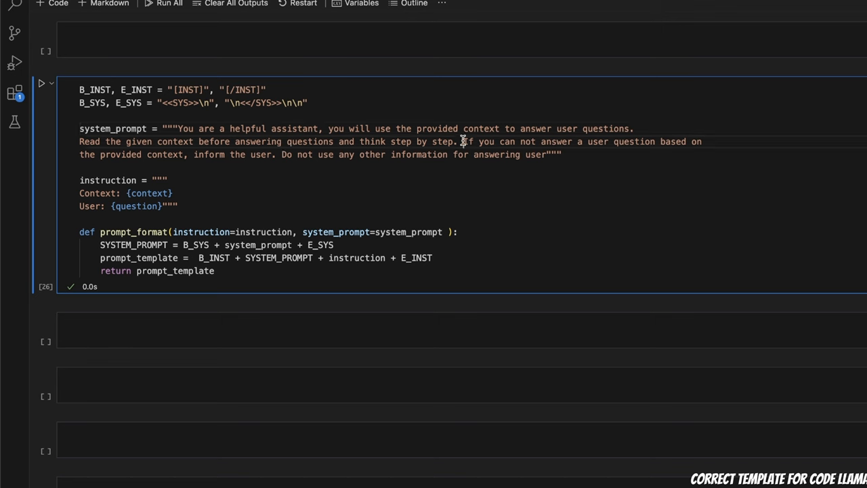
{"action": "left_click_drag", "start_coordinate": [463, 141], "coordinate": [442, 154]}
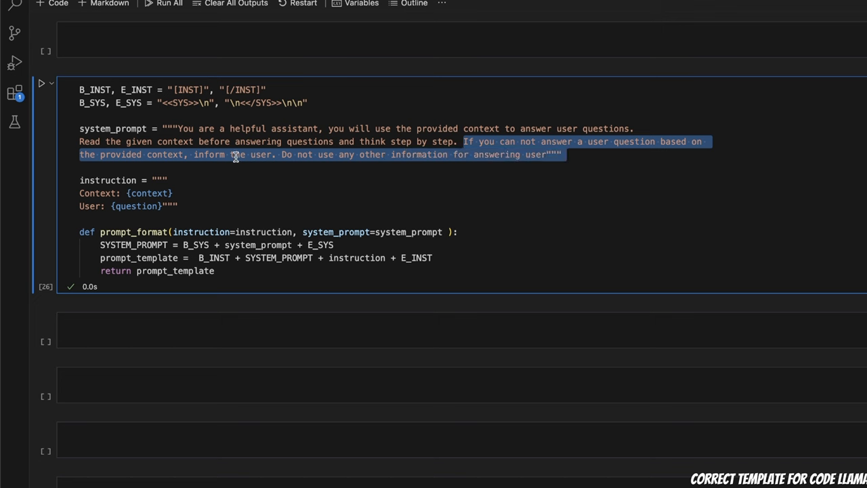
{"action": "left_click", "coordinate": [284, 154]}
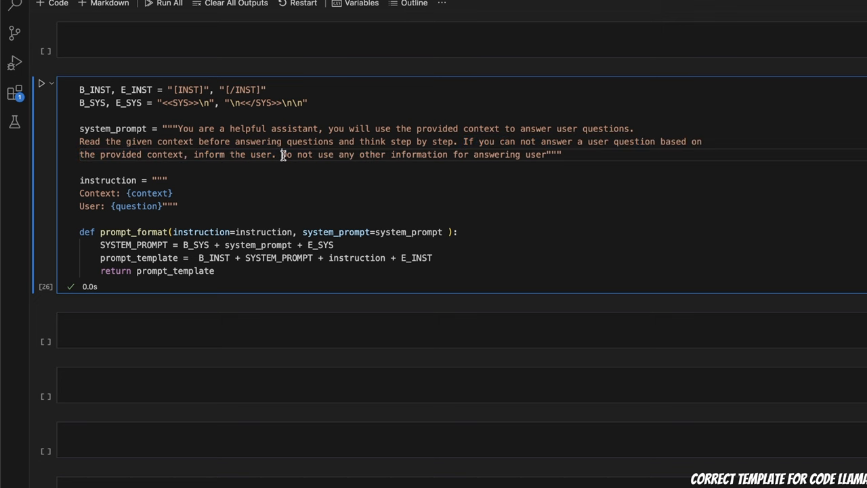
{"action": "left_click_drag", "start_coordinate": [281, 155], "coordinate": [561, 155]}
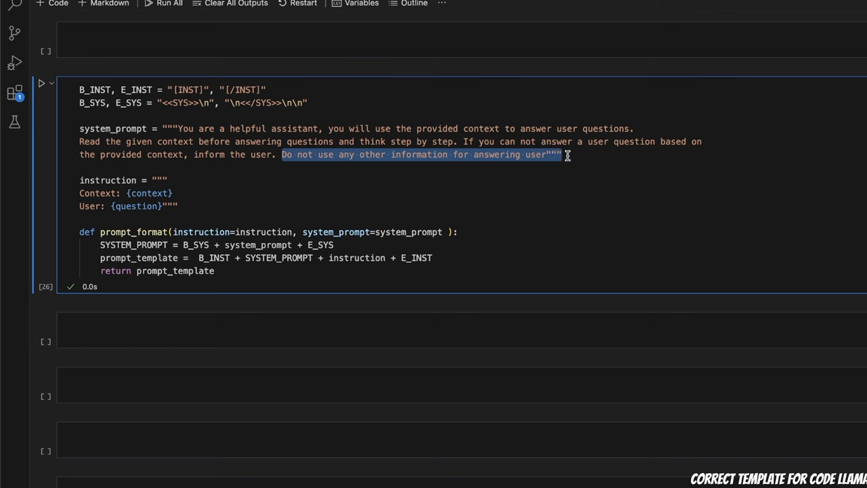
{"action": "left_click_drag", "start_coordinate": [568, 155], "coordinate": [238, 142]}
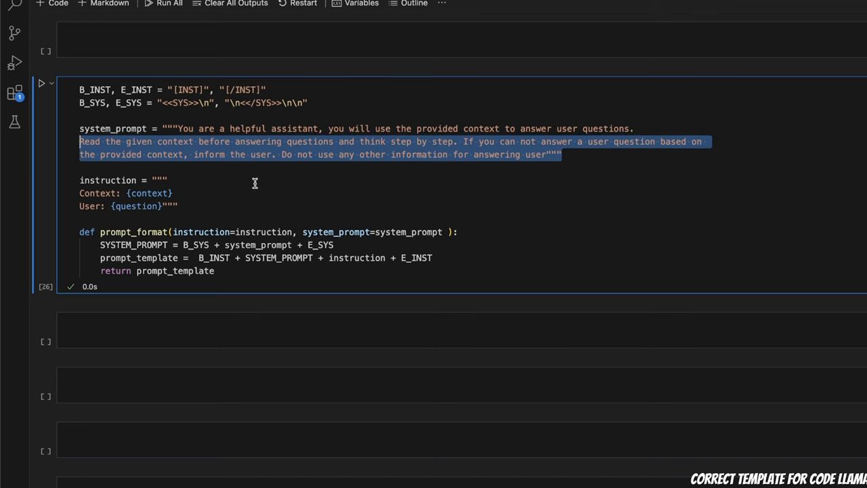
{"action": "scroll", "scroll_direction": "down", "scroll_amount": 3}
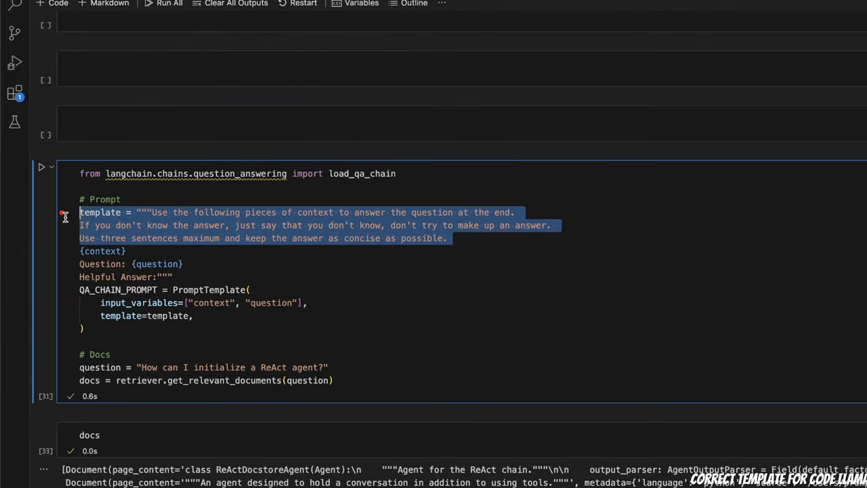
{"action": "mouse_move", "coordinate": [268, 228]}
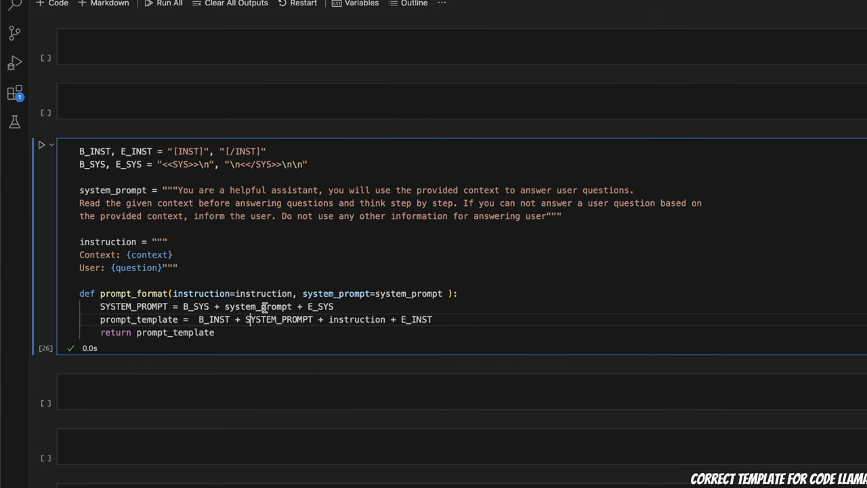
{"action": "double_click", "coordinate": [409, 292]}
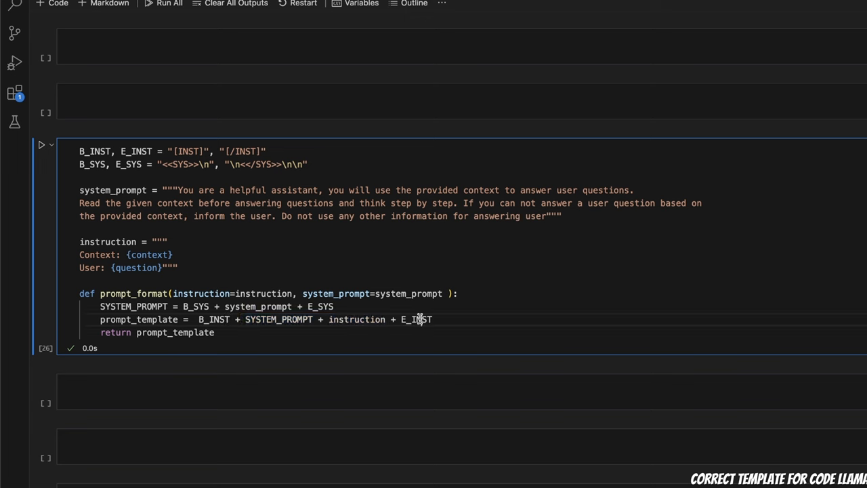
{"action": "double_click", "coordinate": [416, 320]}
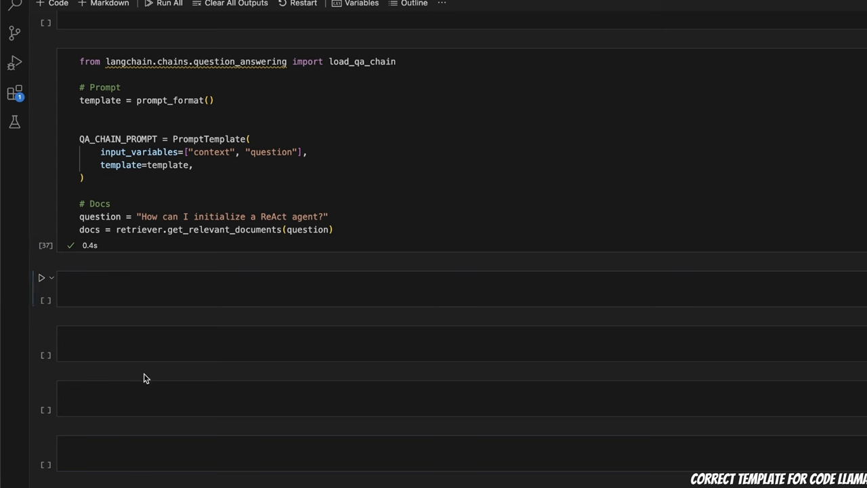
- Run a new docs cell listing the documents retrieved with the prompt_format() template
{"action": "type", "text": "cods"}
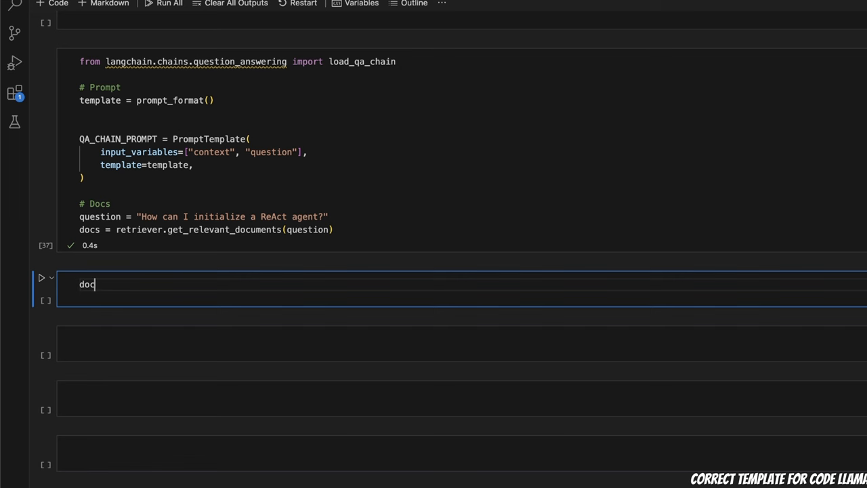
{"action": "key", "text": "Shift+Enter"}
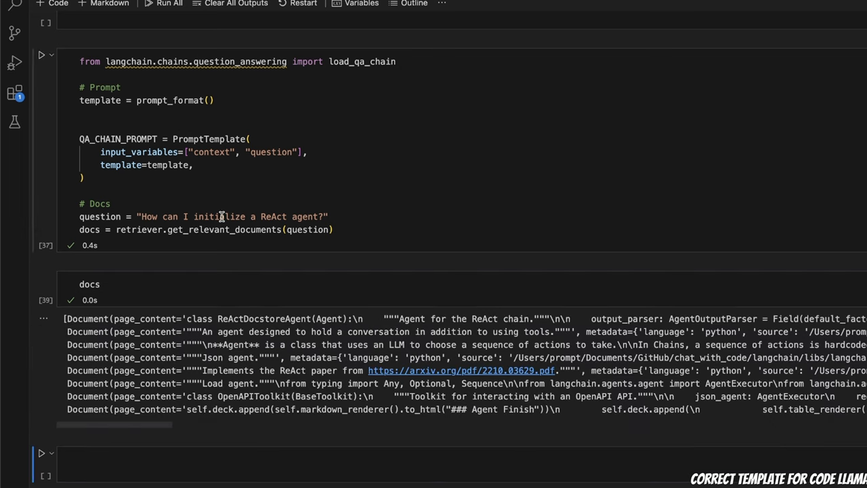
{"action": "mouse_move", "coordinate": [209, 324]}
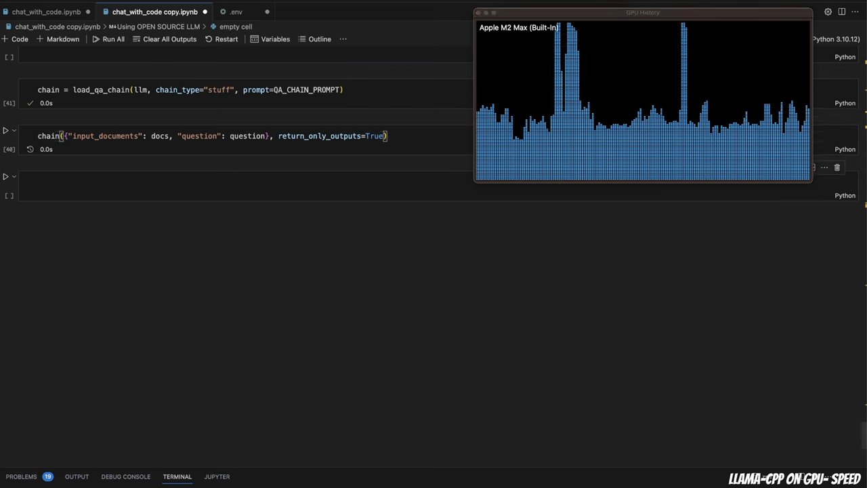
- Run the chain cell on the retrieved docs and question so llama generation starts
{"action": "left_click", "coordinate": [5, 135]}
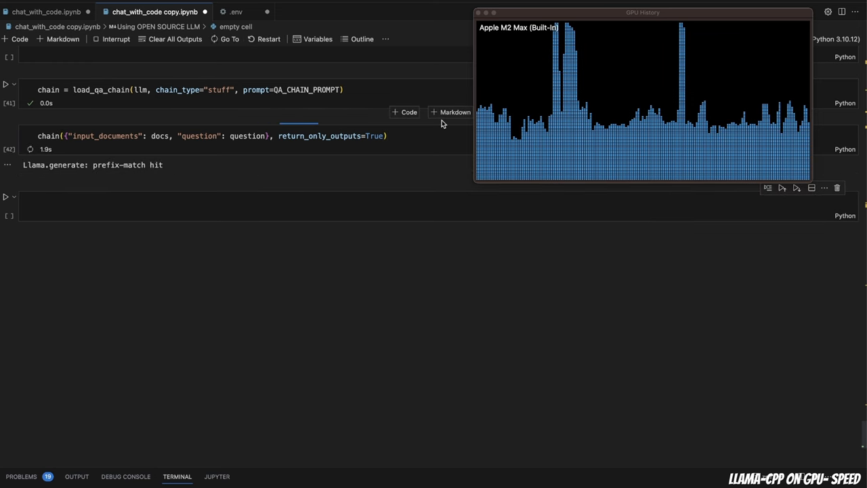
{"action": "mouse_move", "coordinate": [168, 195]}
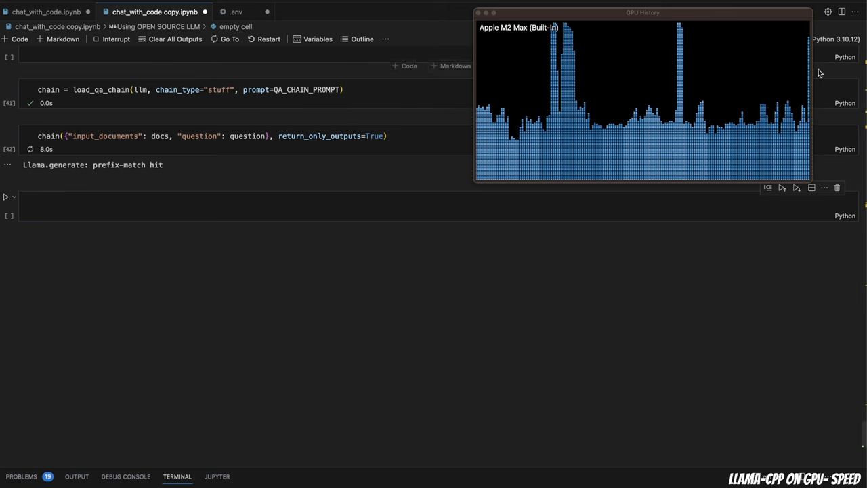
{"action": "mouse_move", "coordinate": [808, 57]}
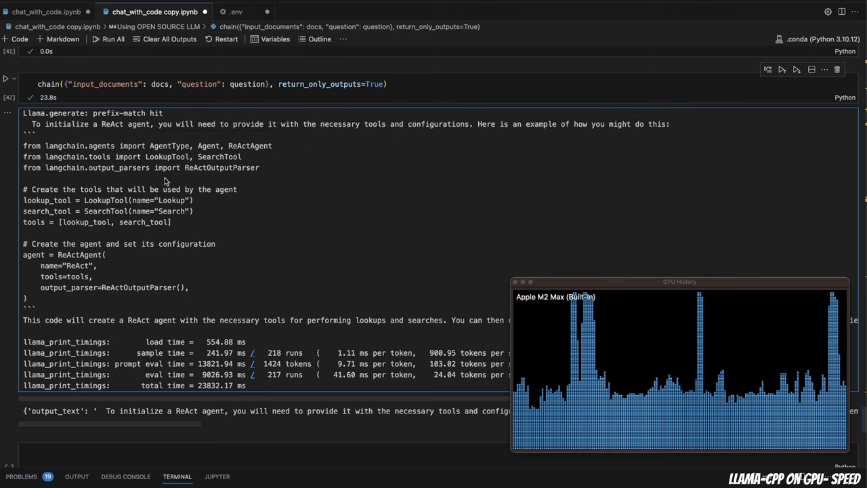
- Highlight the answer's import lines, SearchTool and LookupTool, then read down through the ReActAgent code
{"action": "left_click_drag", "start_coordinate": [23, 146], "coordinate": [261, 169]}
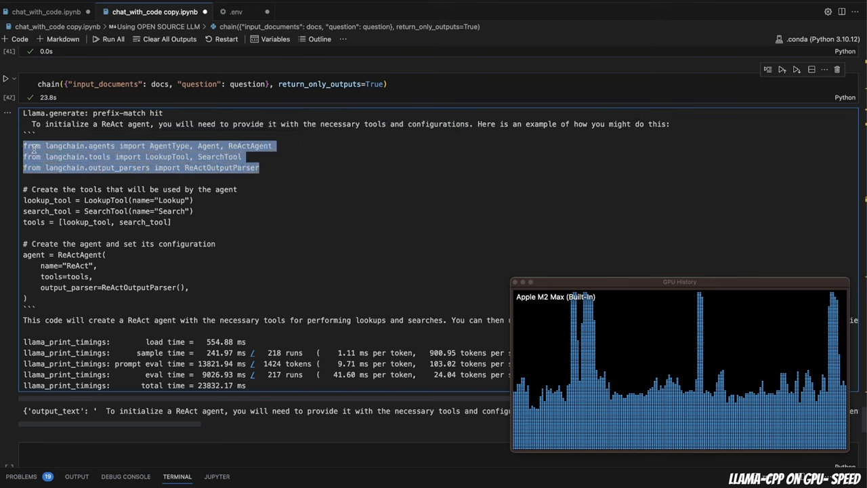
{"action": "left_click", "coordinate": [263, 146]}
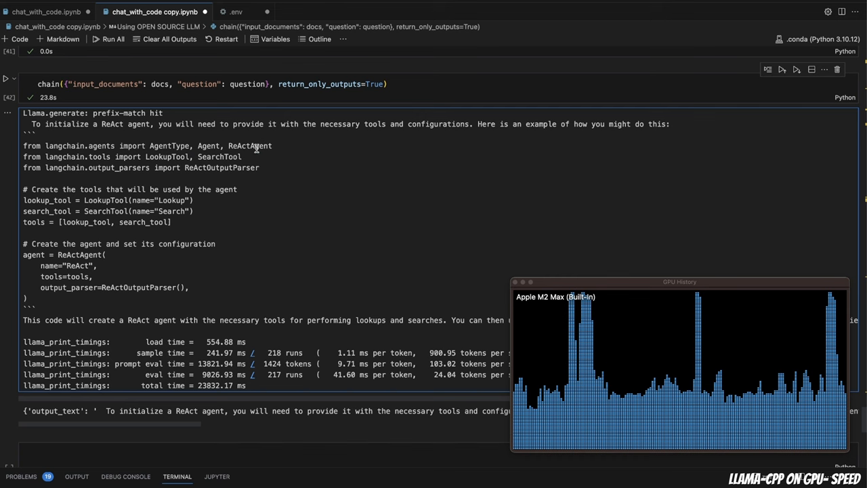
{"action": "double_click", "coordinate": [220, 157]}
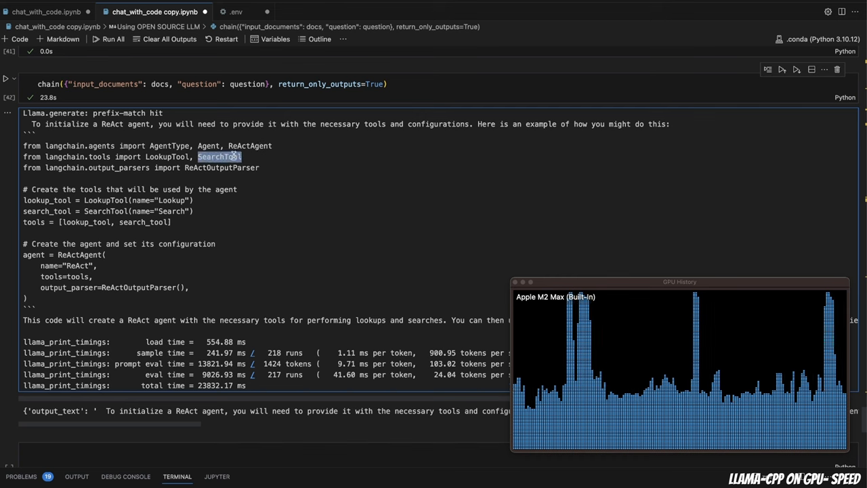
{"action": "double_click", "coordinate": [166, 157]}
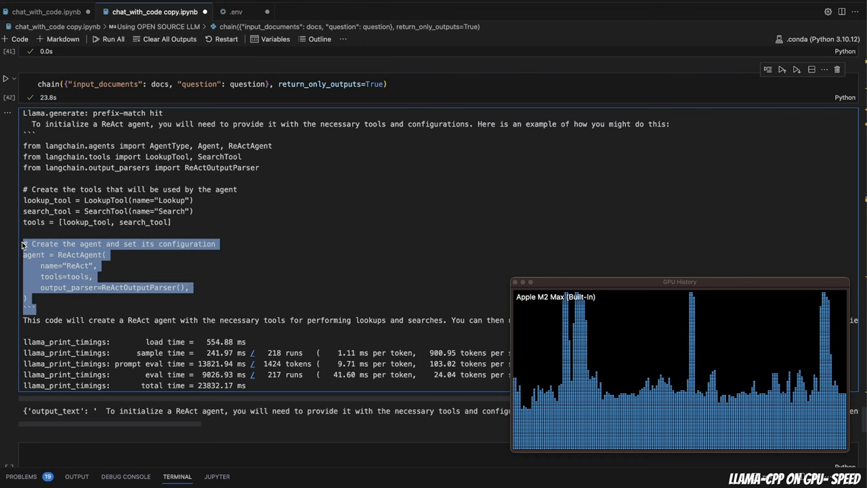
{"action": "scroll", "scroll_direction": "down", "scroll_amount": 3}
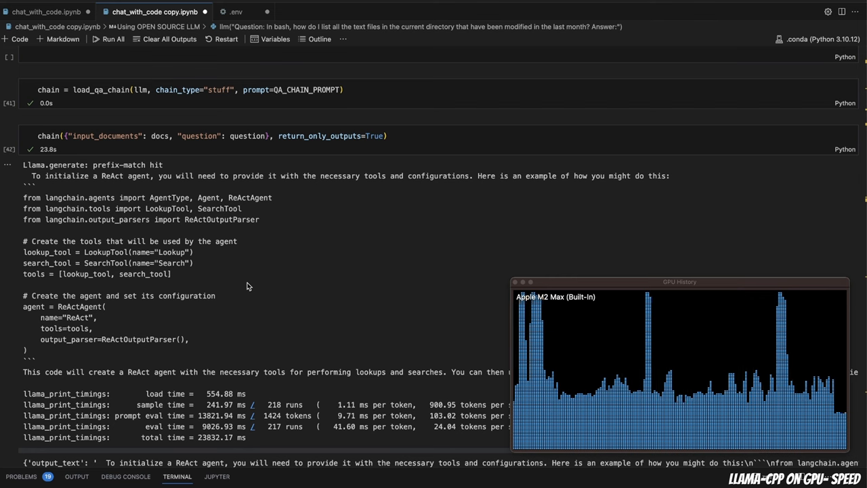
{"action": "mouse_move", "coordinate": [263, 244]}
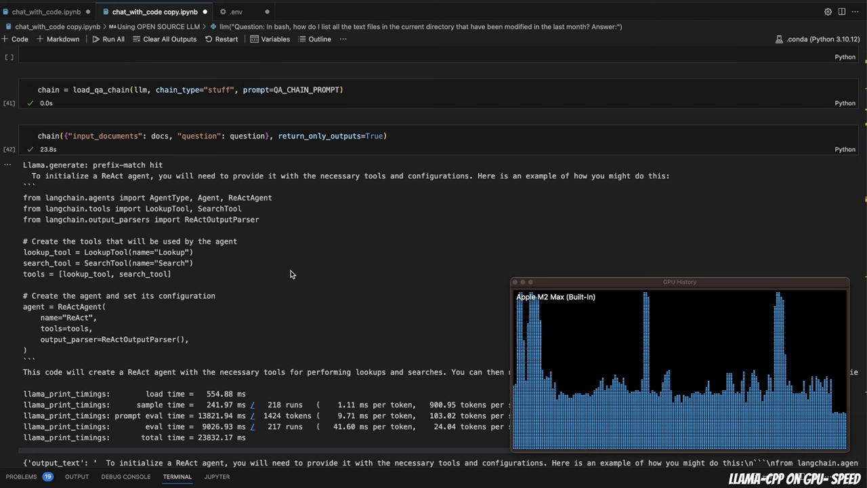
{"action": "mouse_move", "coordinate": [352, 360]}
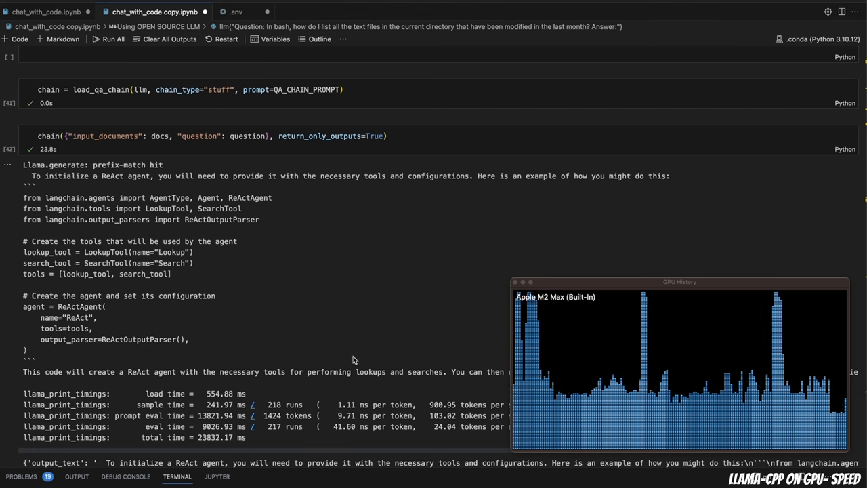